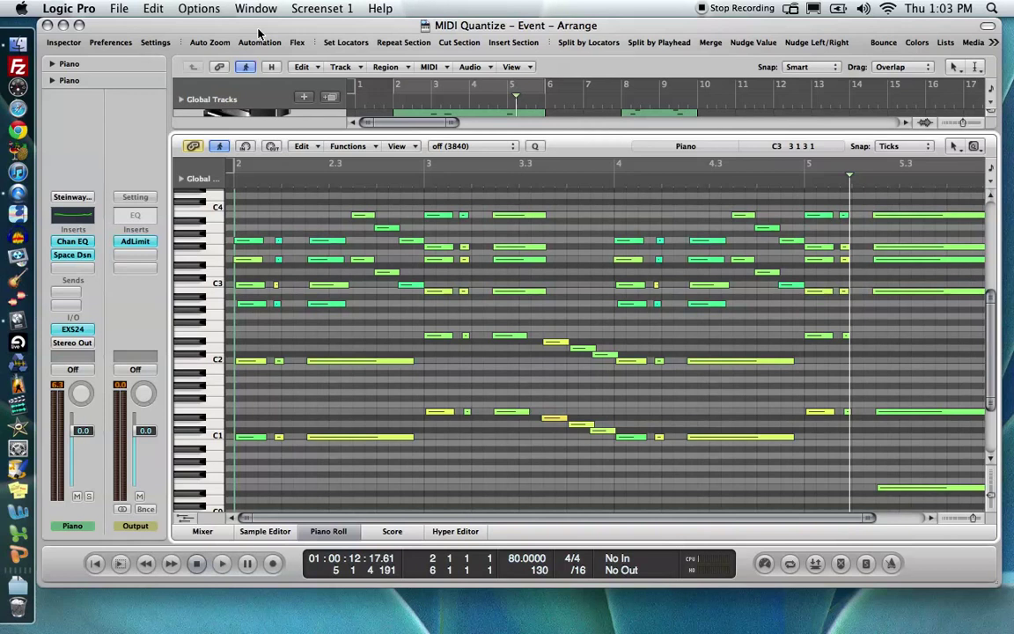
{"action": "mouse_move", "coordinate": [474, 132]}
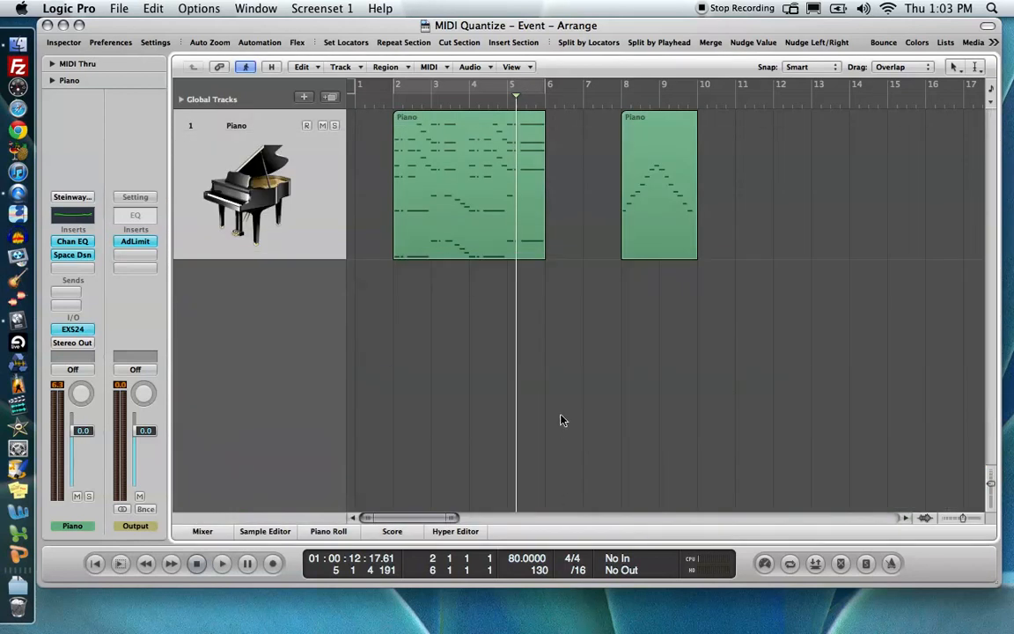
Open the first Piano region in the Piano Roll and select a short note in bar 2
{"action": "left_click", "coordinate": [329, 530]}
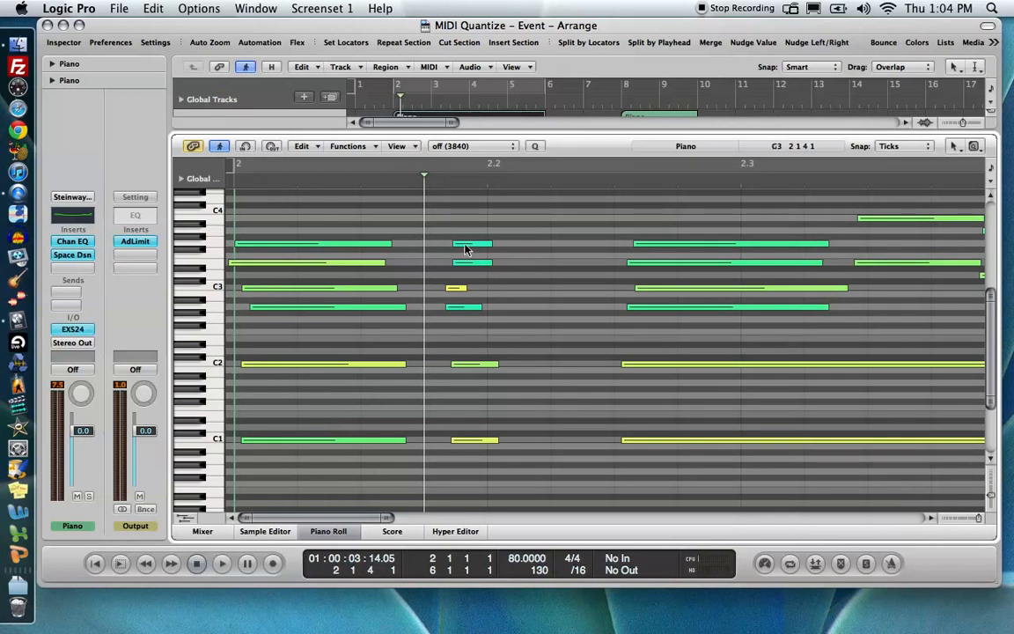
{"action": "left_click", "coordinate": [467, 244]}
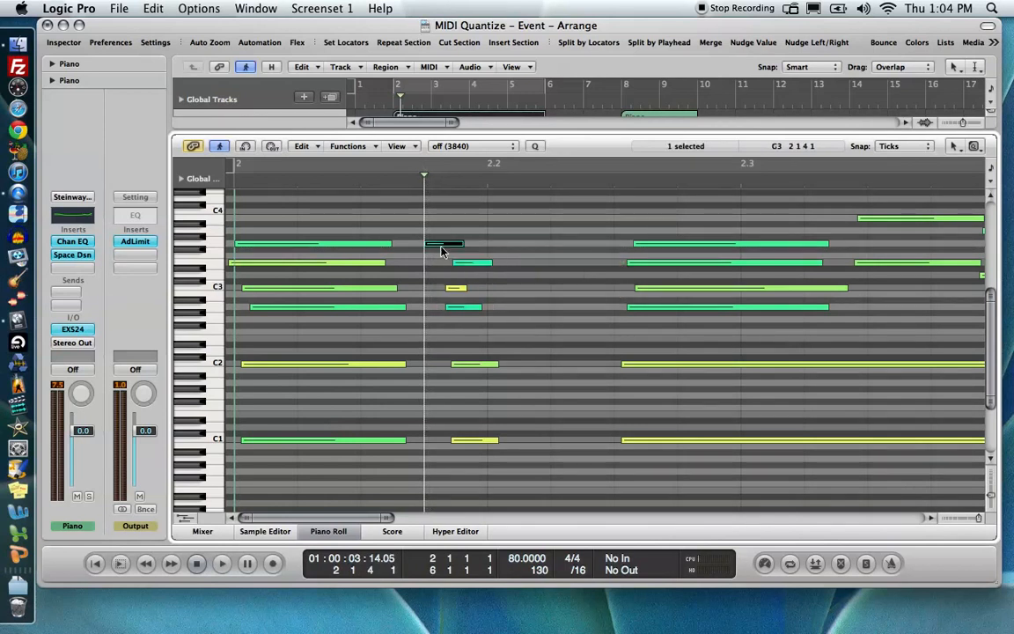
Drag the selected short note in bar 2 slightly earlier, off its original beat
{"action": "left_click_drag", "start_coordinate": [445, 244], "coordinate": [445, 266]}
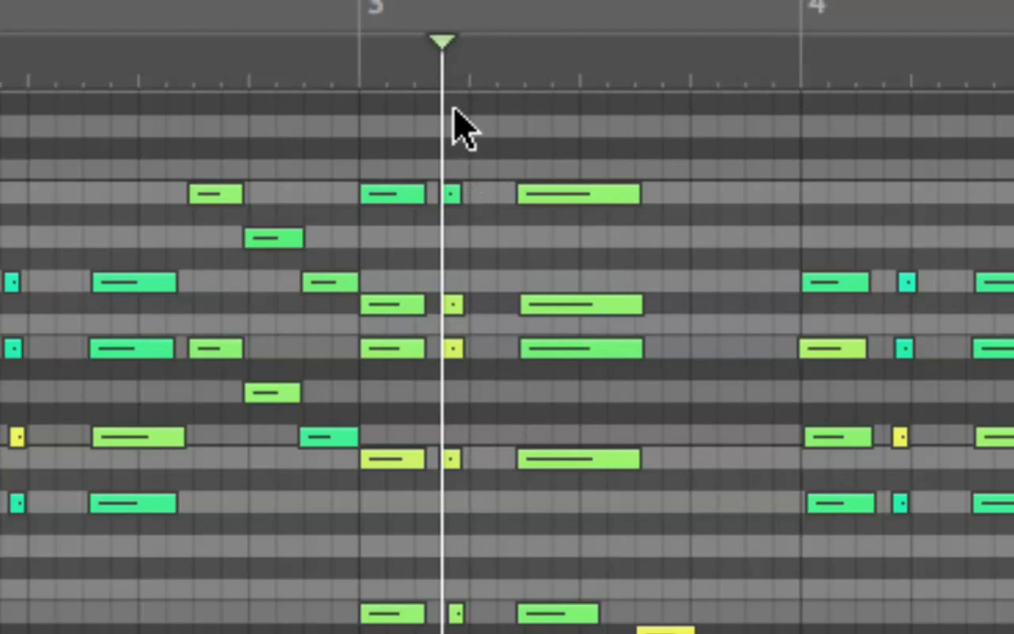
{"action": "mouse_move", "coordinate": [356, 99]}
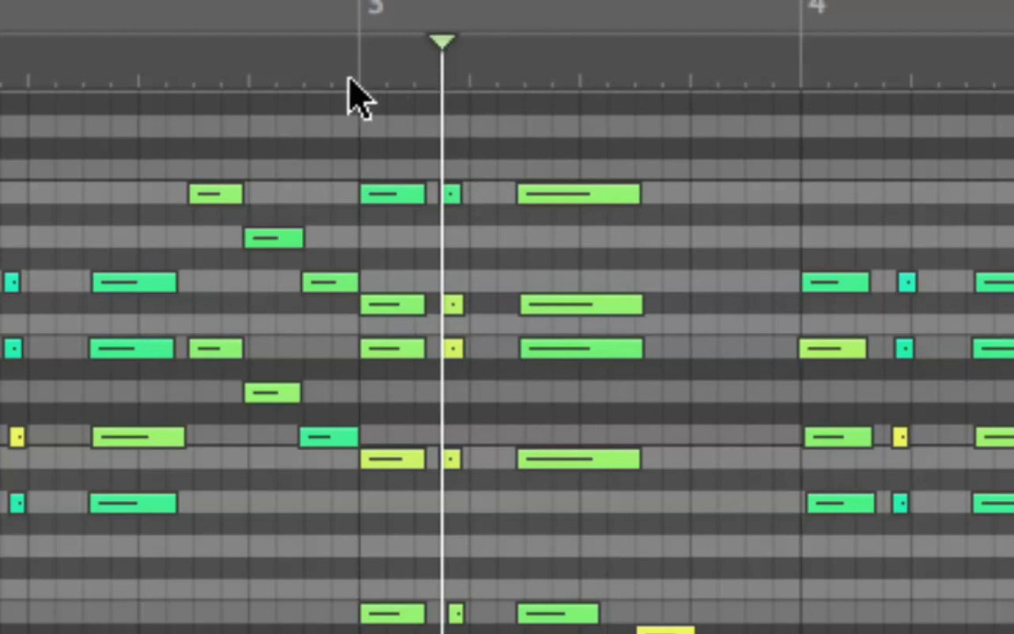
{"action": "mouse_move", "coordinate": [478, 105]}
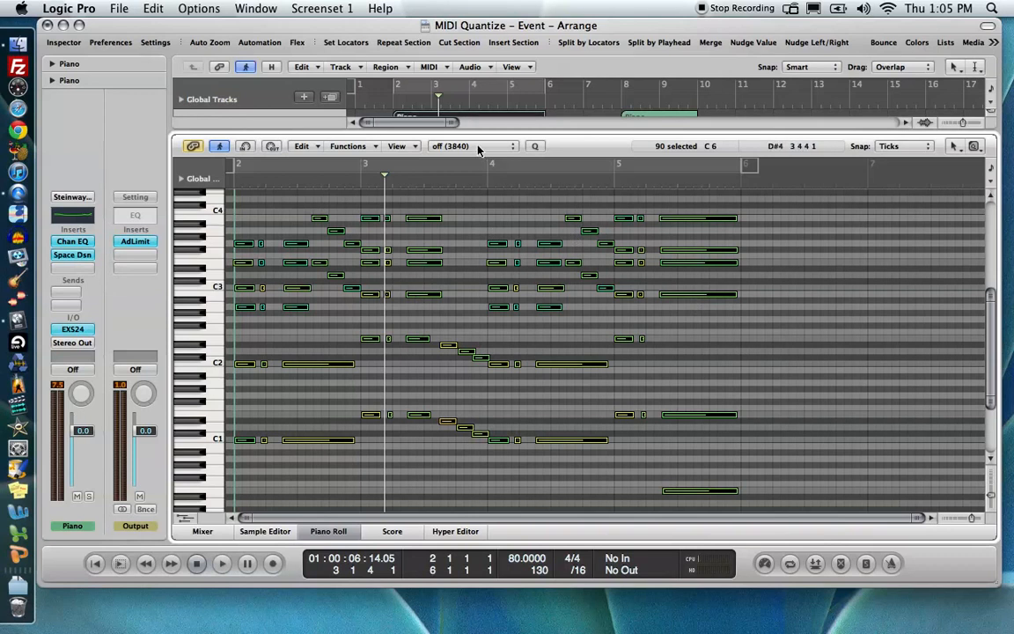
{"action": "mouse_move", "coordinate": [479, 148]}
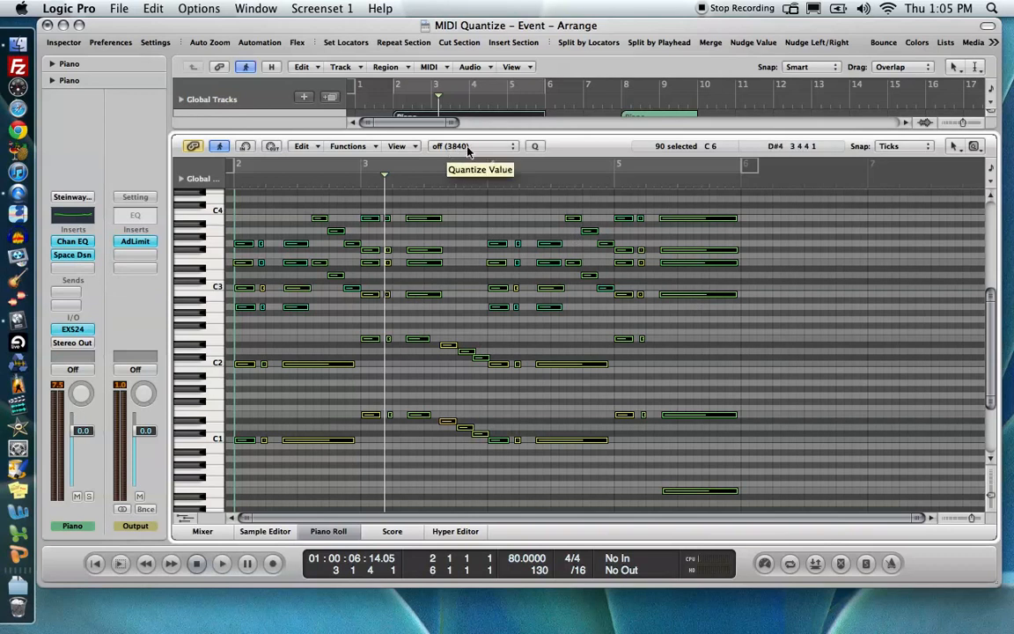
Quantize all 90 notes in the first region to 1/16-Note
{"action": "left_click", "coordinate": [471, 146]}
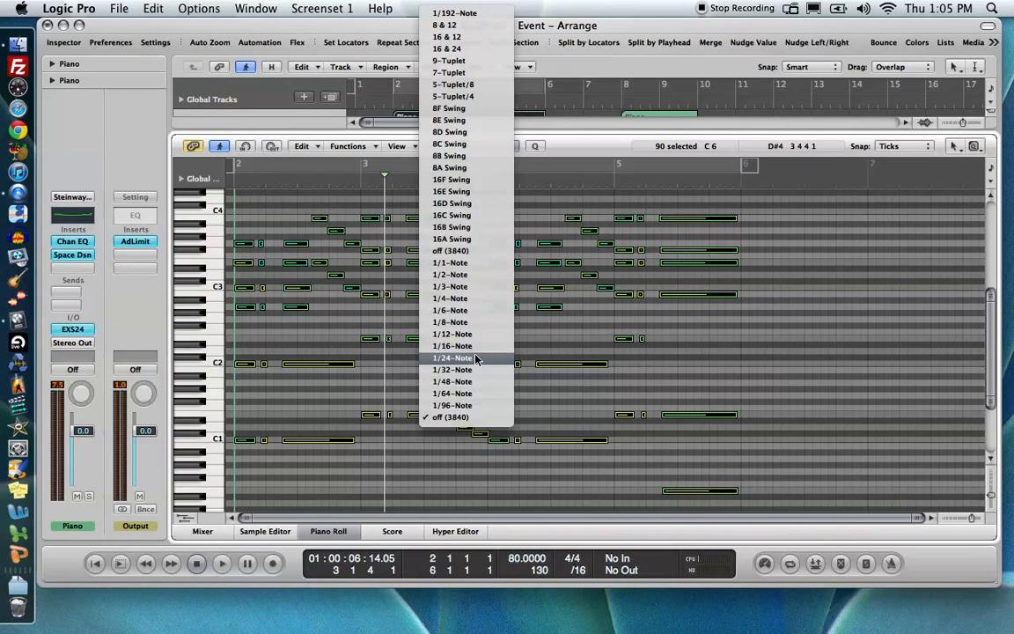
{"action": "mouse_move", "coordinate": [480, 345]}
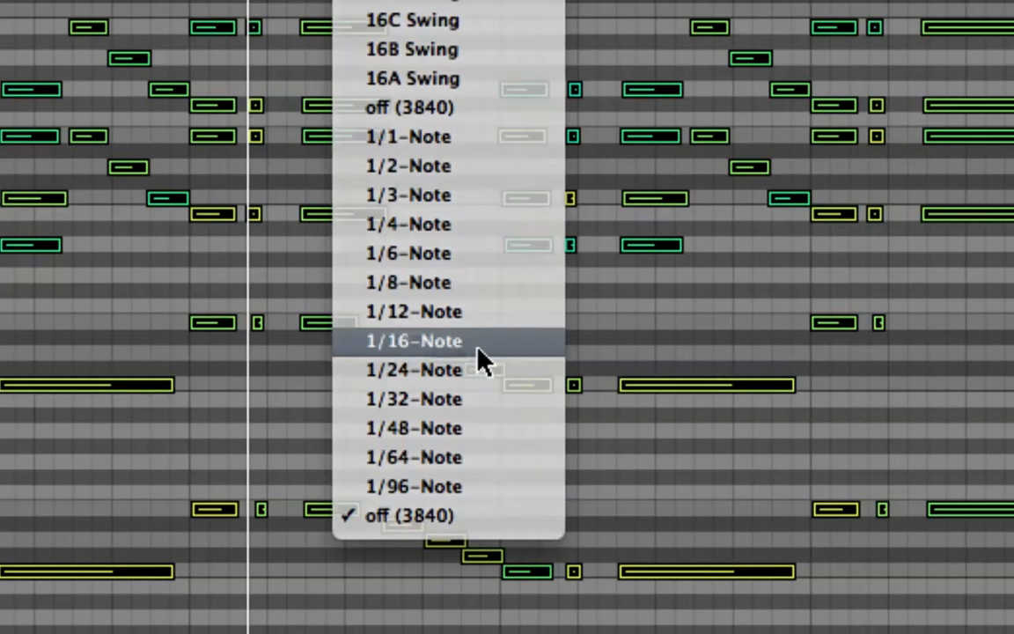
{"action": "left_click", "coordinate": [414, 341]}
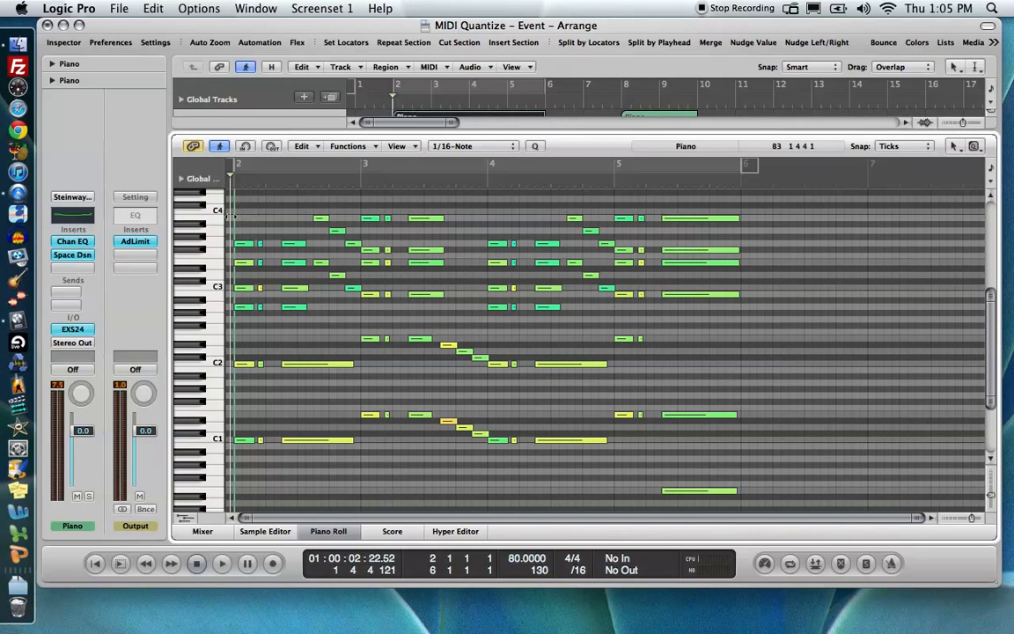
Play back the 1/16-quantized first region until the playhead passes bar 5
{"action": "left_click", "coordinate": [223, 561]}
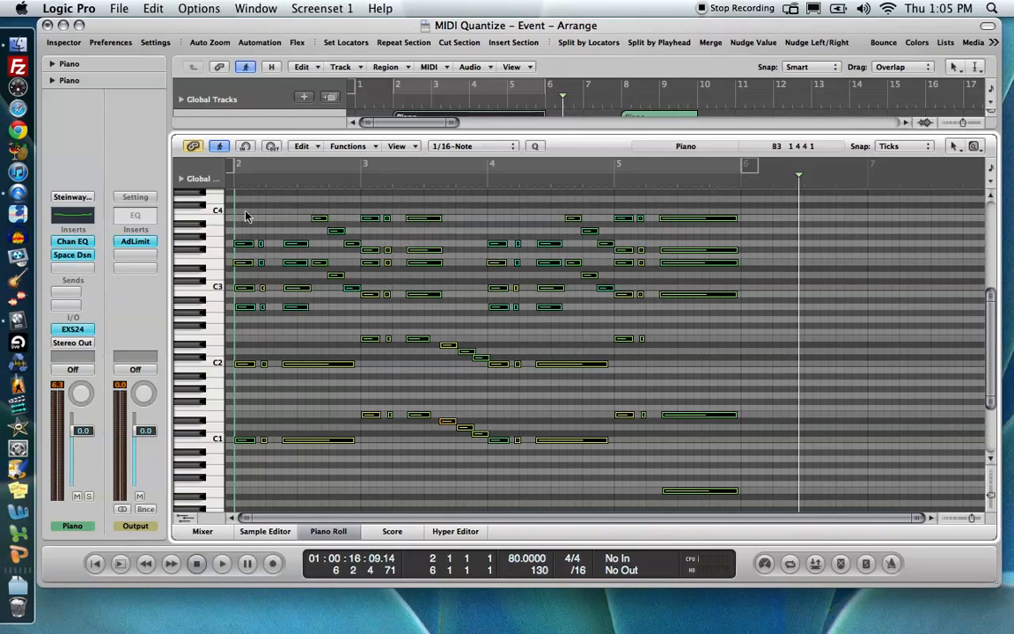
Show the quantize value list, with 1/16-Note as the current setting
{"action": "left_click", "coordinate": [476, 146]}
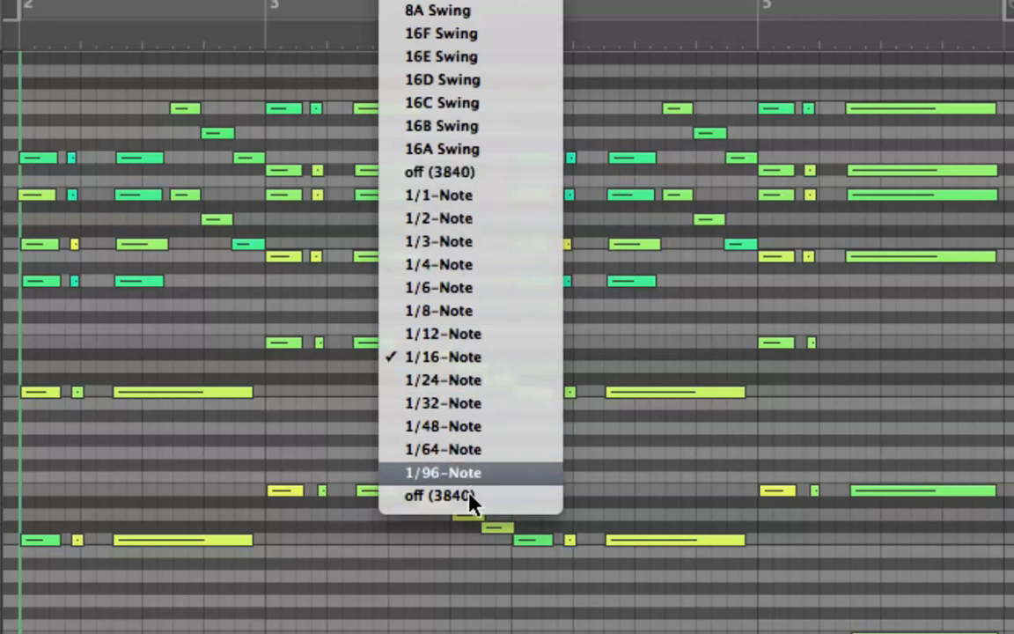
{"action": "mouse_move", "coordinate": [451, 181]}
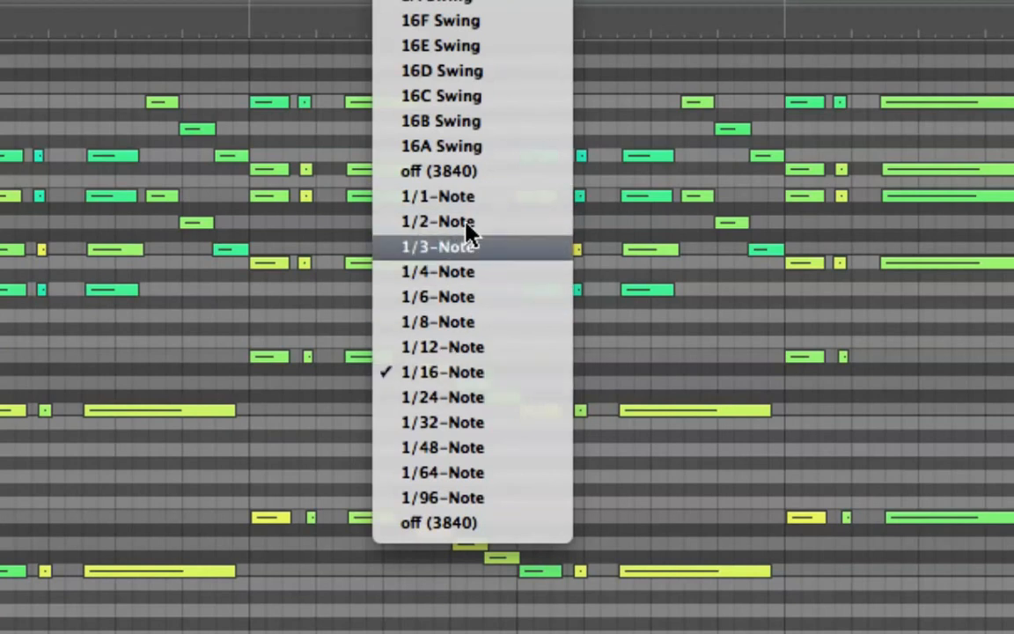
{"action": "mouse_move", "coordinate": [500, 201]}
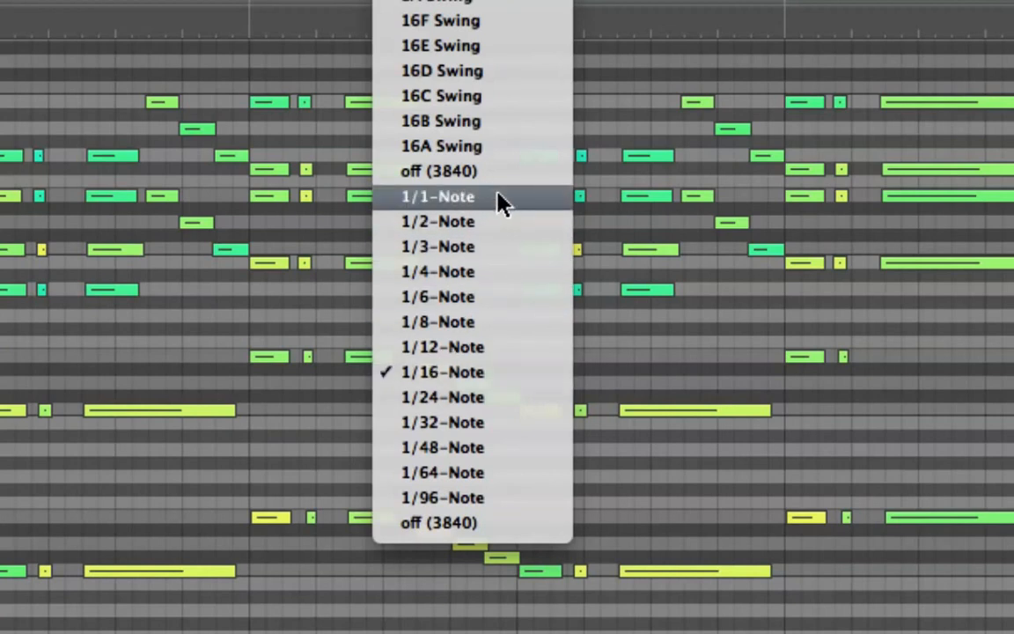
{"action": "mouse_move", "coordinate": [508, 226]}
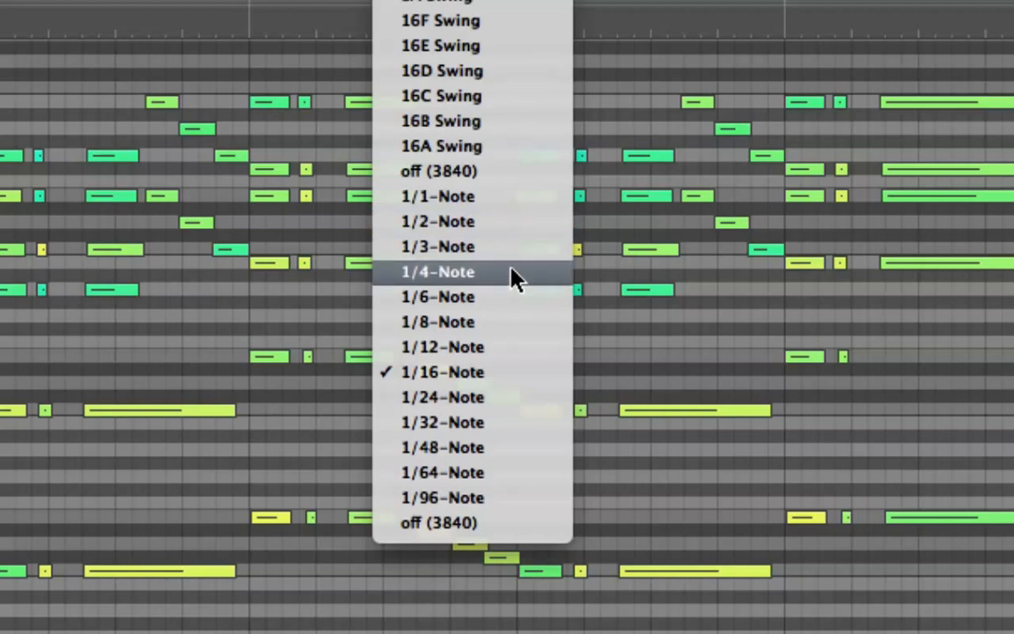
{"action": "mouse_move", "coordinate": [524, 380]}
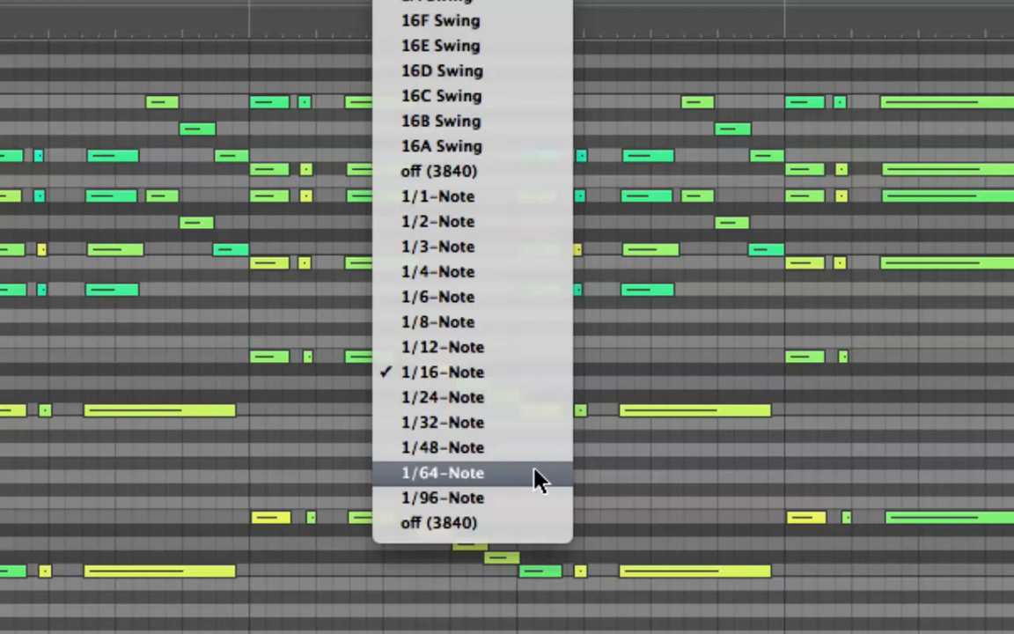
{"action": "mouse_move", "coordinate": [531, 250]}
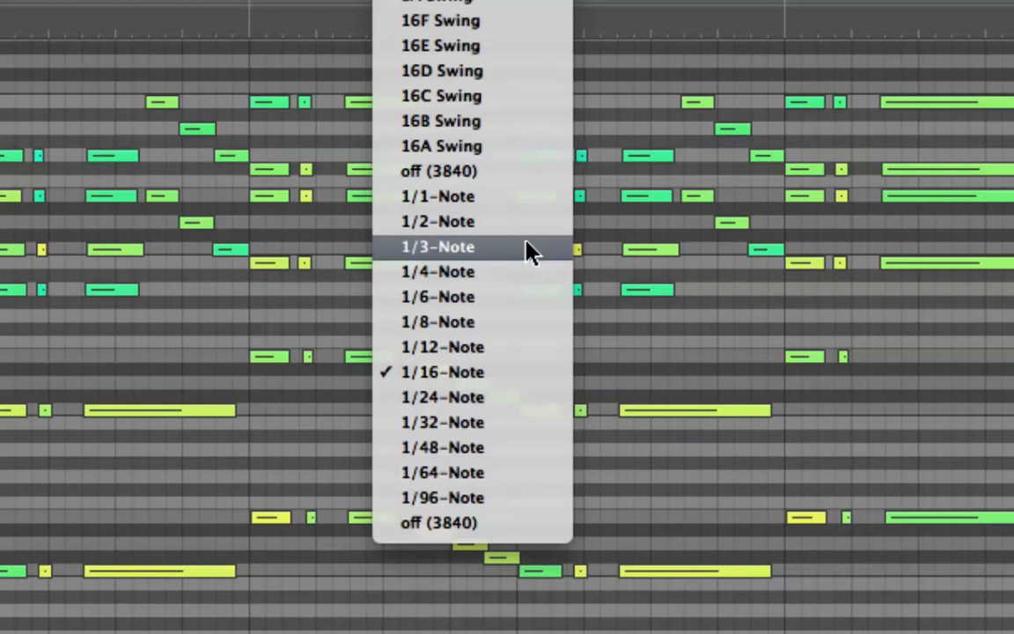
{"action": "mouse_move", "coordinate": [548, 229]}
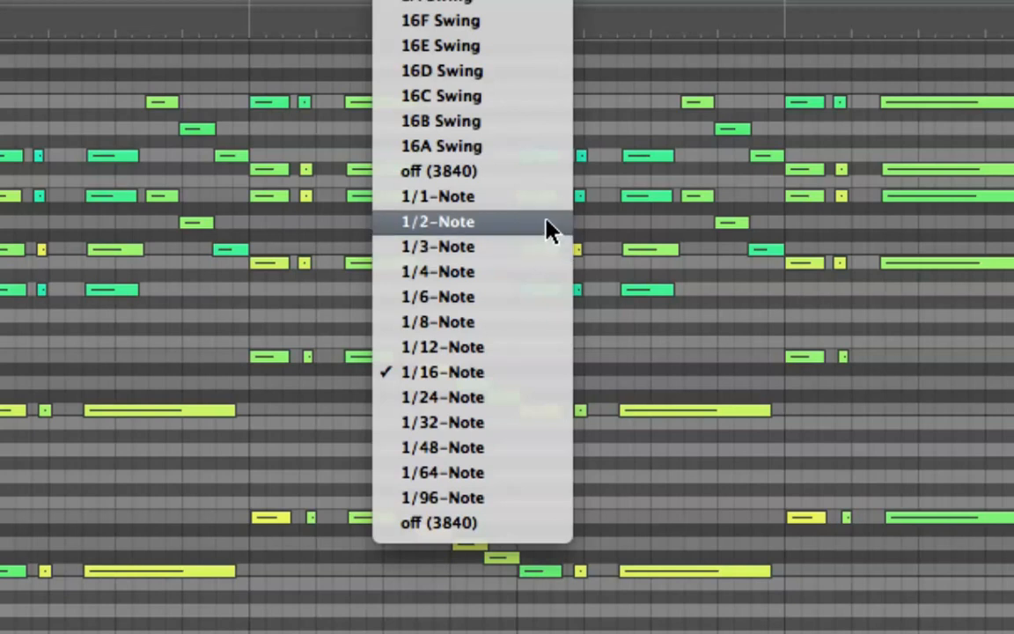
{"action": "mouse_move", "coordinate": [547, 251]}
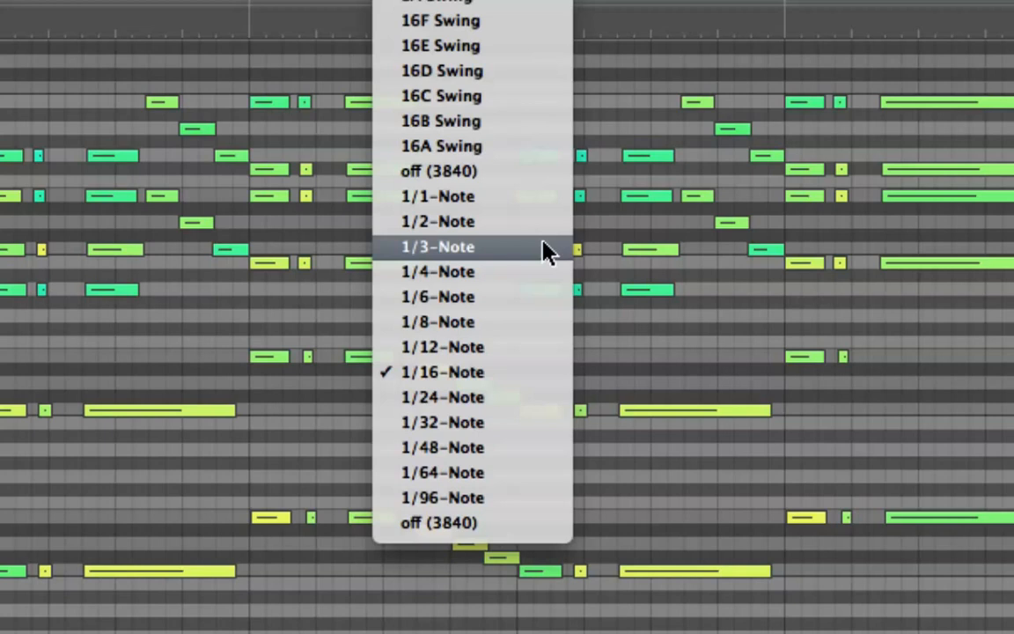
{"action": "mouse_move", "coordinate": [524, 300]}
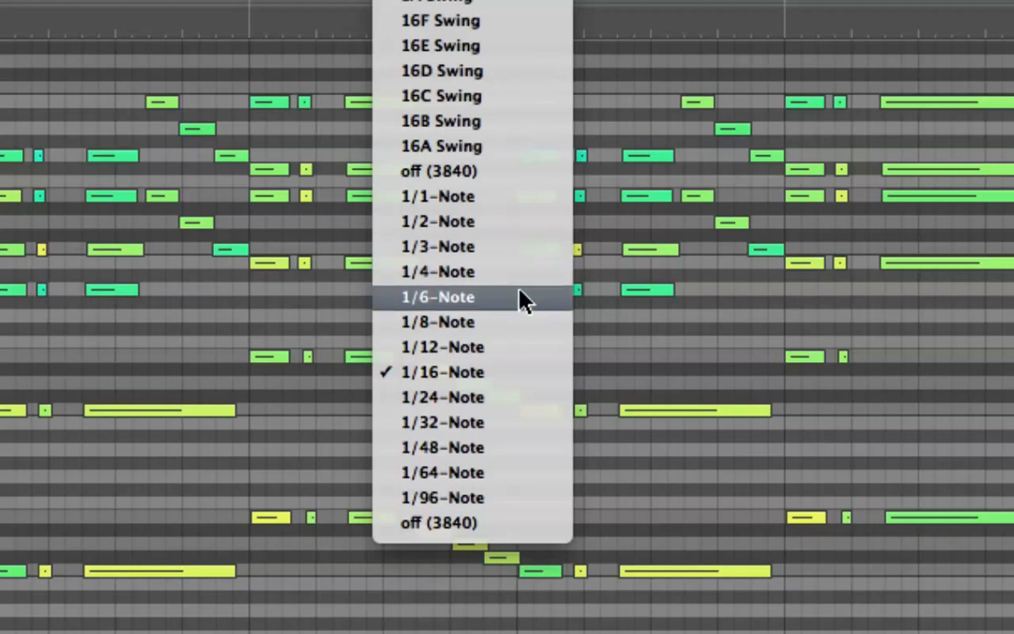
{"action": "mouse_move", "coordinate": [523, 354]}
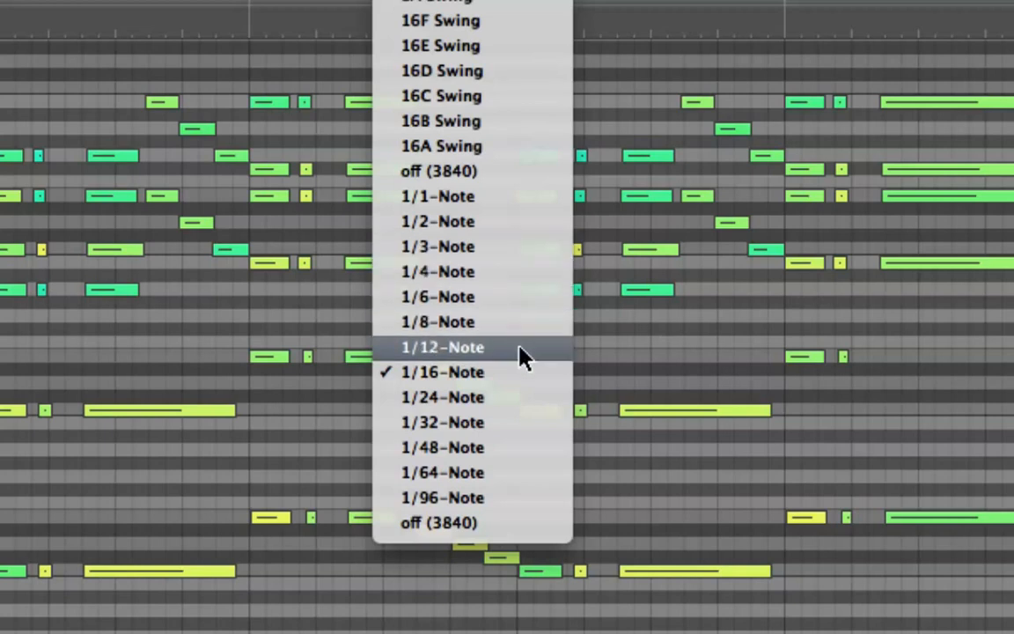
{"action": "mouse_move", "coordinate": [523, 406]}
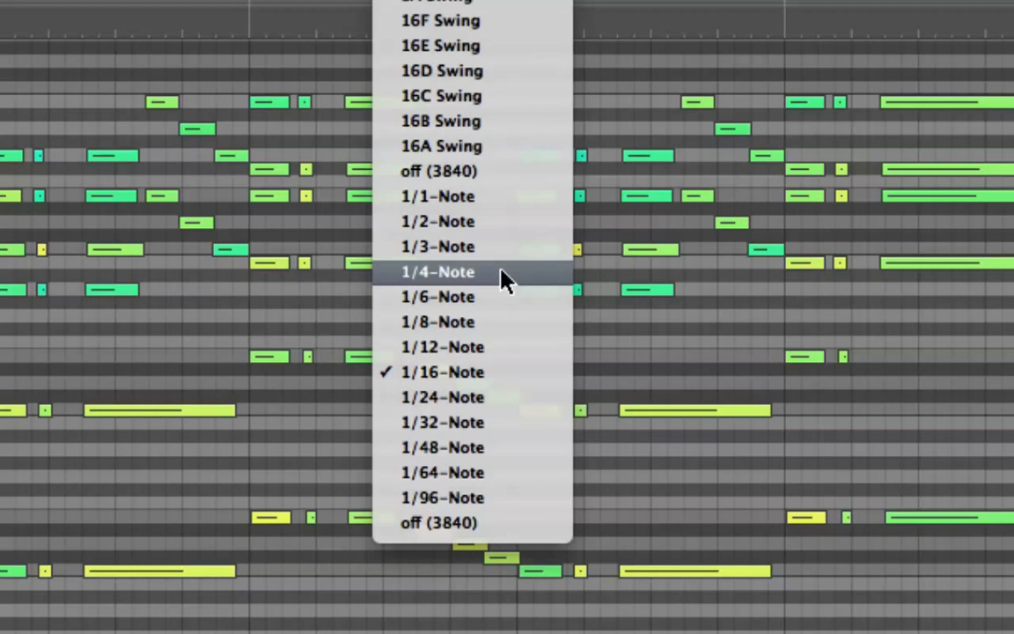
{"action": "mouse_move", "coordinate": [501, 197]}
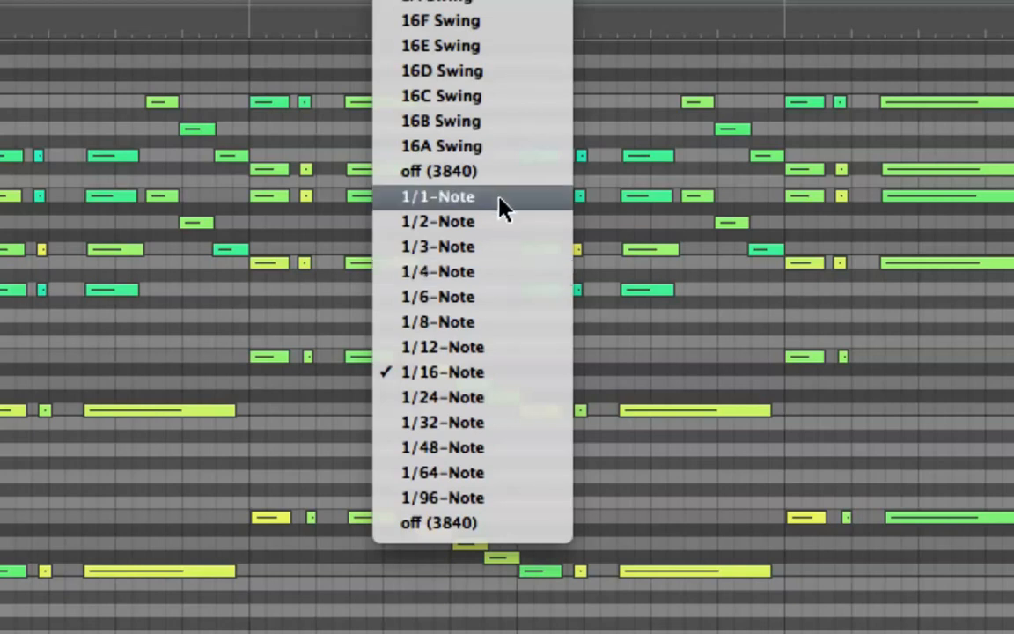
{"action": "mouse_move", "coordinate": [481, 258]}
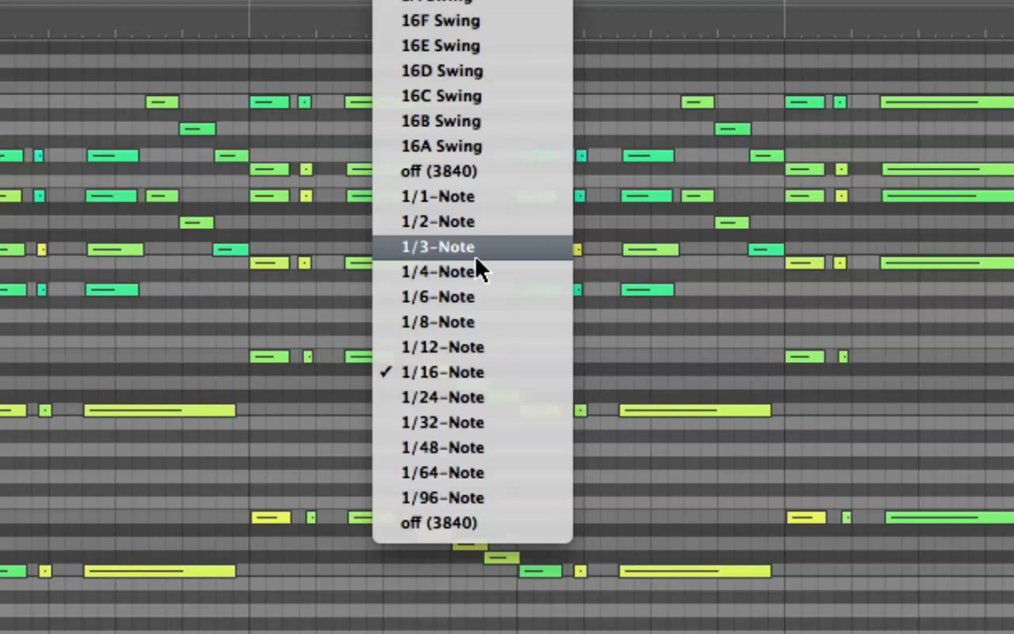
{"action": "mouse_move", "coordinate": [479, 84]}
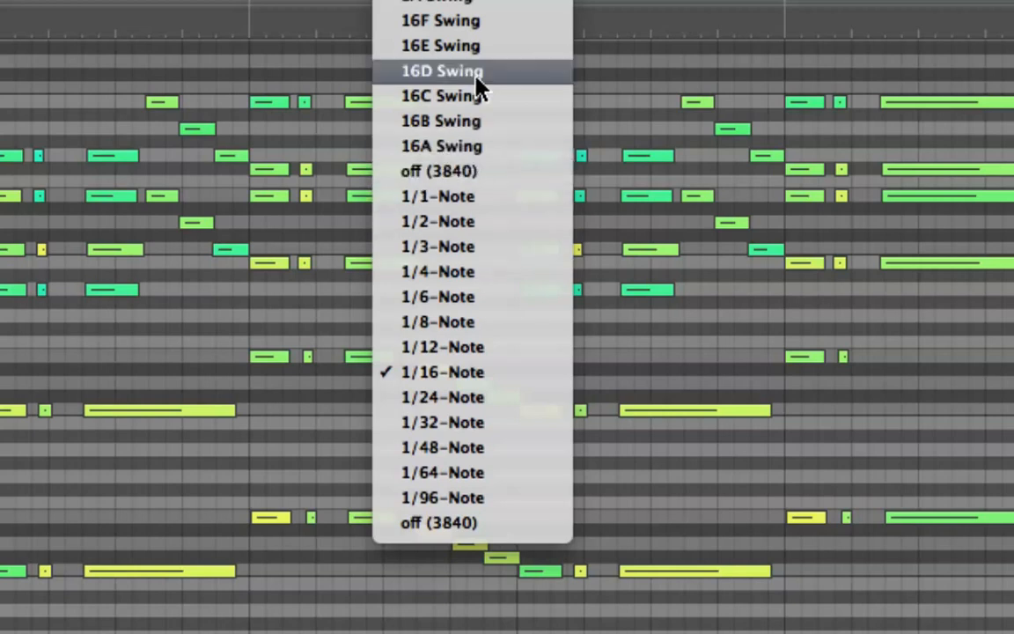
{"action": "mouse_move", "coordinate": [495, 209]}
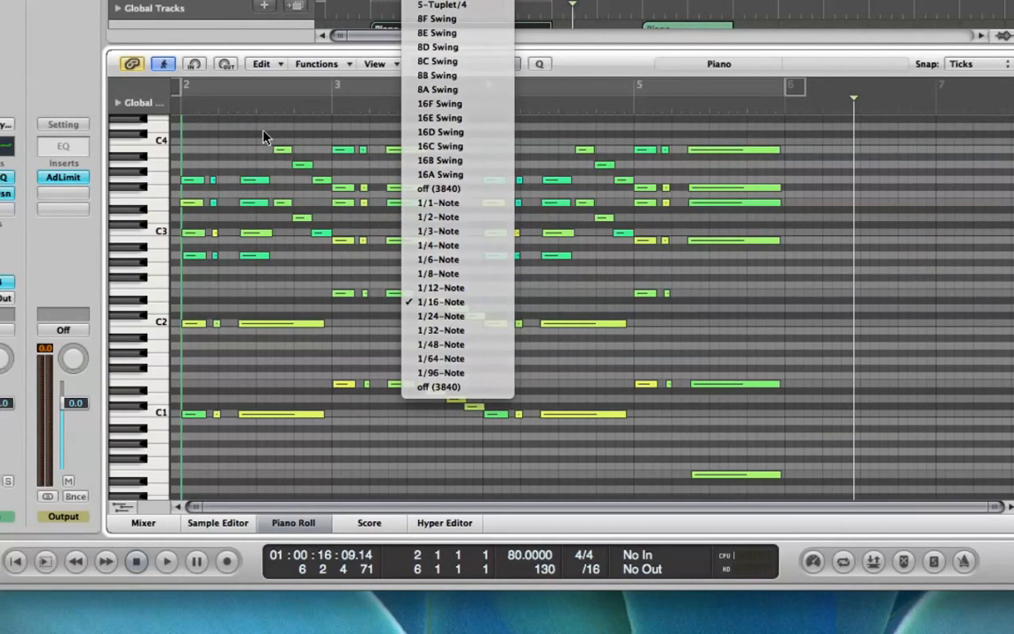
Keep 1/16-Note and show the quantize values again over all 90 selected notes
{"action": "left_click", "coordinate": [437, 301]}
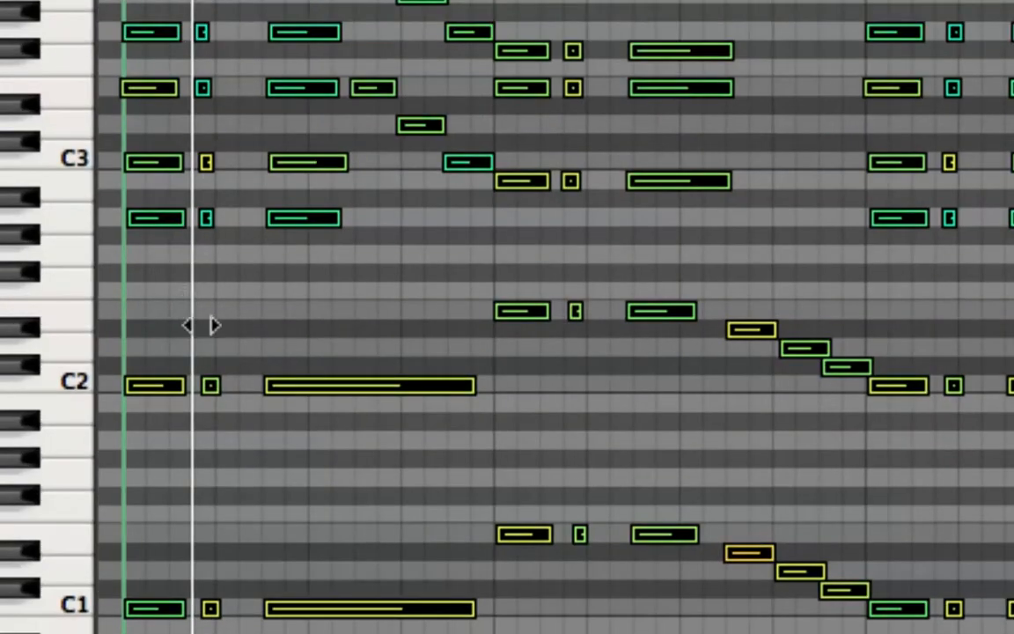
{"action": "mouse_move", "coordinate": [204, 353]}
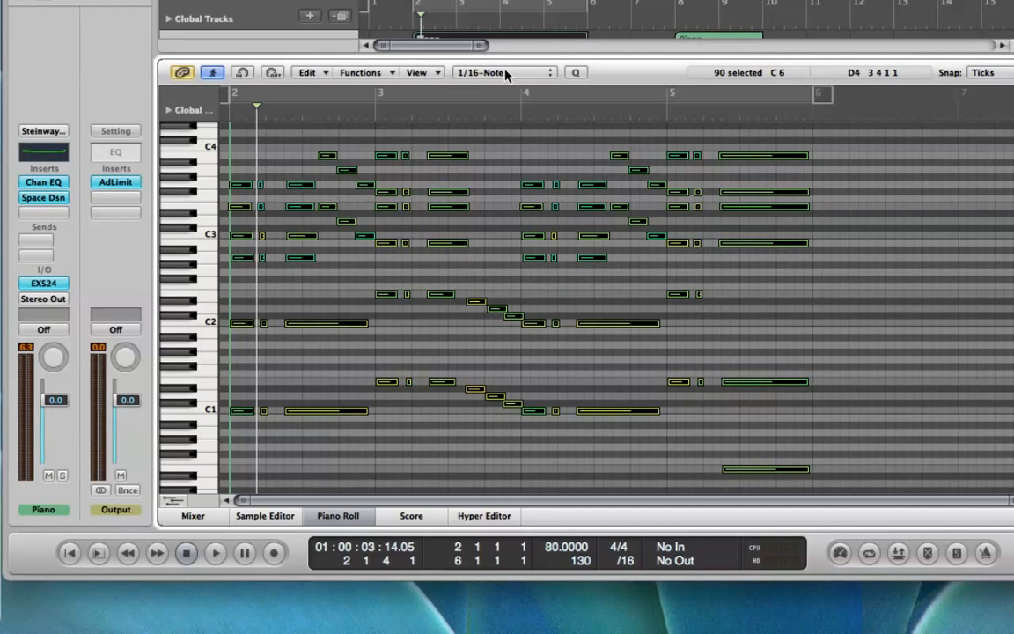
{"action": "left_click", "coordinate": [502, 72]}
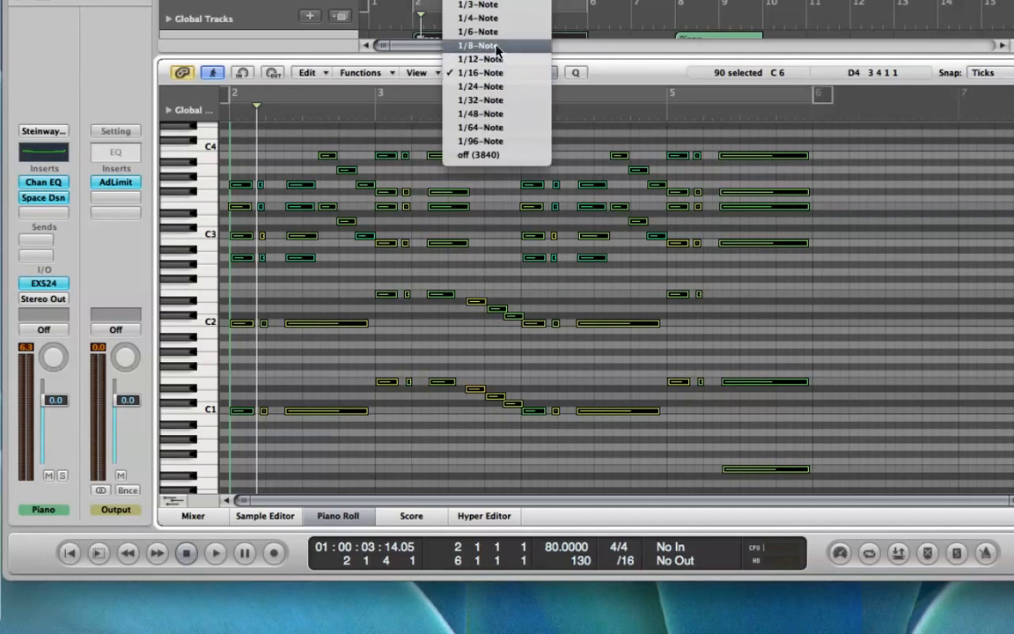
Quantize the selected notes to 1/8-Note, then deselect them
{"action": "left_click", "coordinate": [477, 45]}
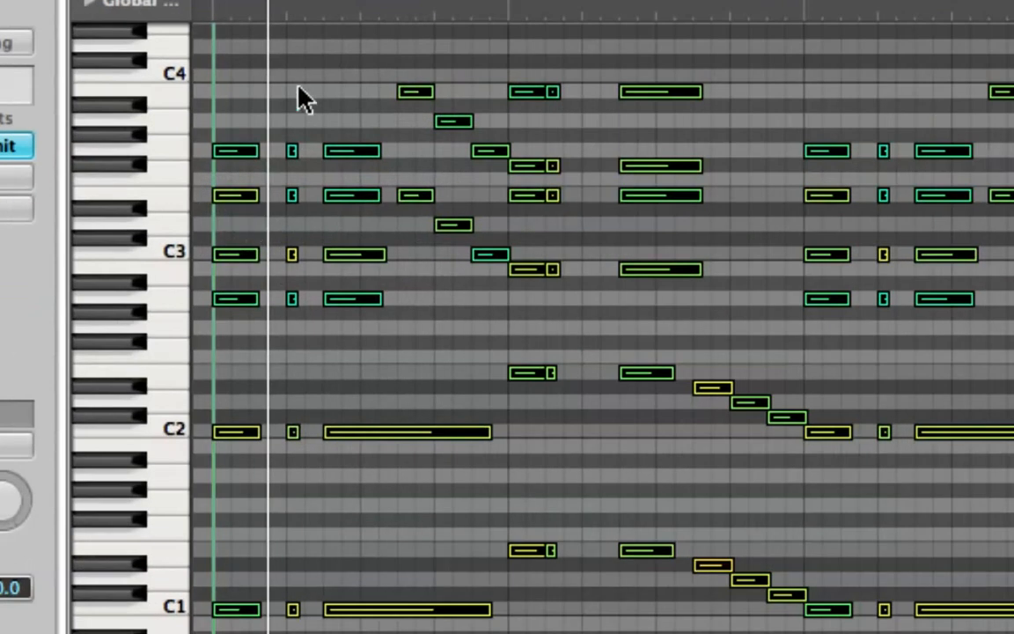
{"action": "mouse_move", "coordinate": [583, 104]}
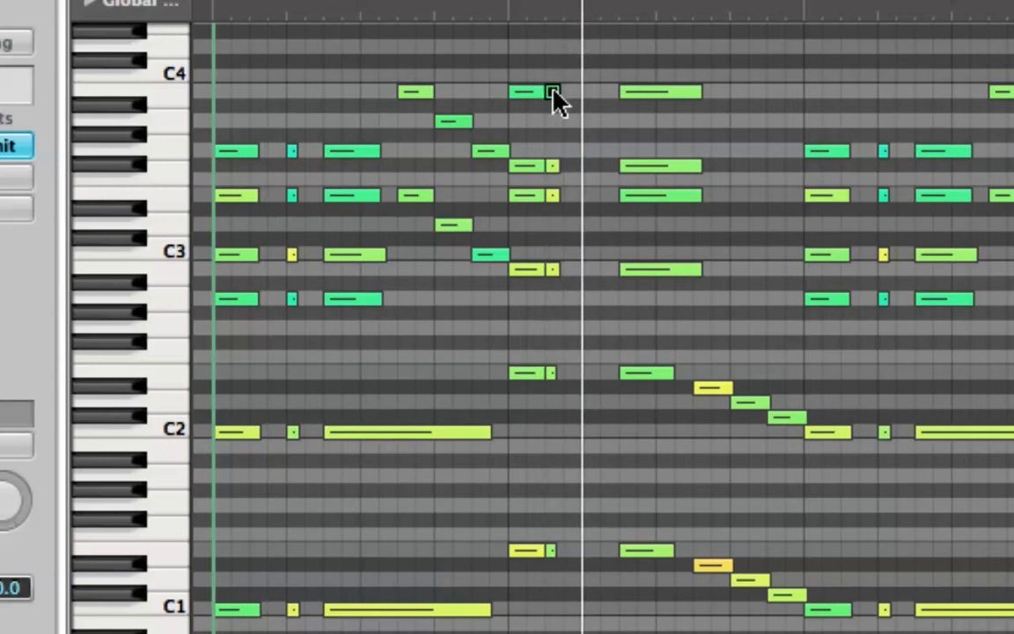
{"action": "left_click_drag", "start_coordinate": [552, 92], "coordinate": [552, 92]}
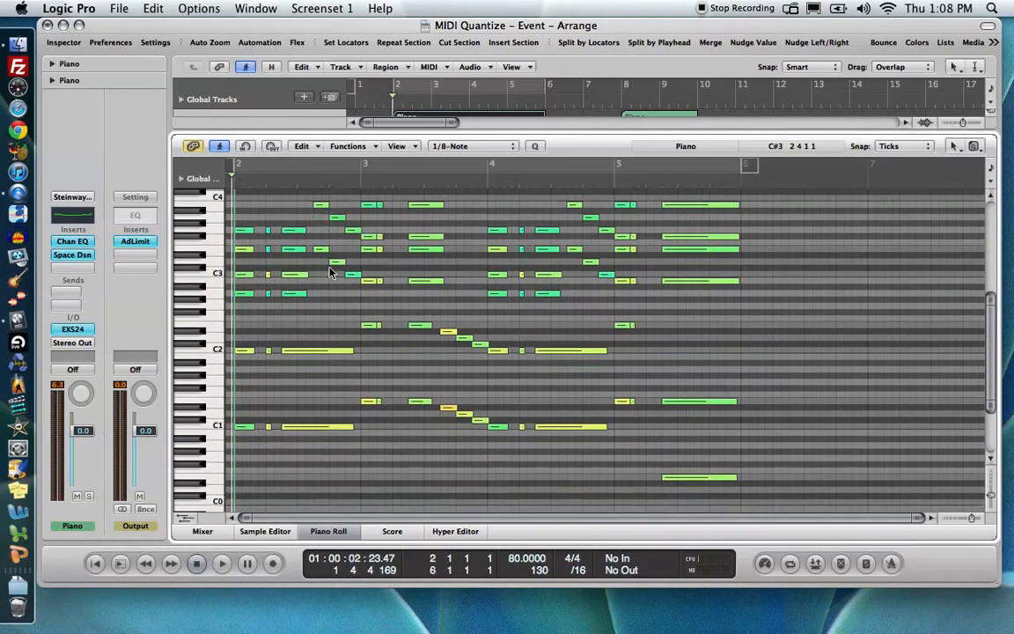
Play back the eighth-quantized region until the playhead passes bar 6
{"action": "left_click", "coordinate": [222, 563]}
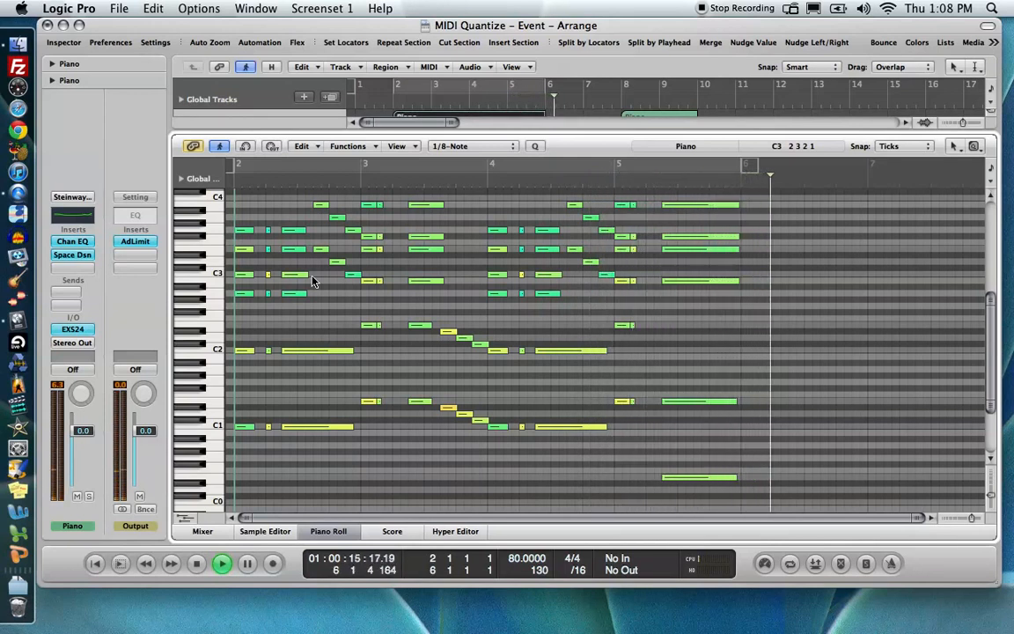
{"action": "left_click", "coordinate": [225, 564]}
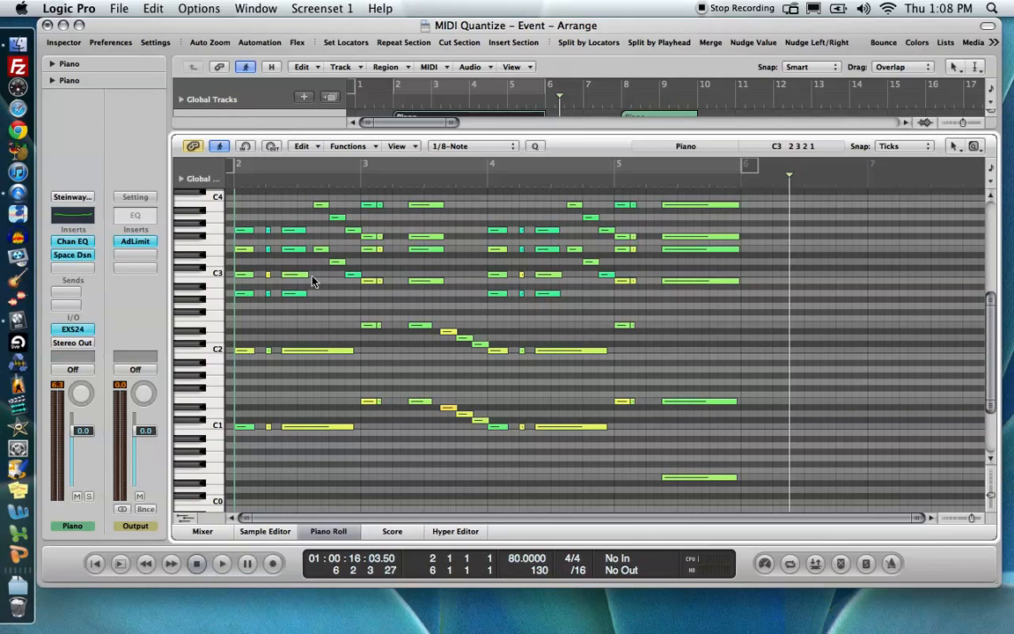
{"action": "mouse_move", "coordinate": [317, 284]}
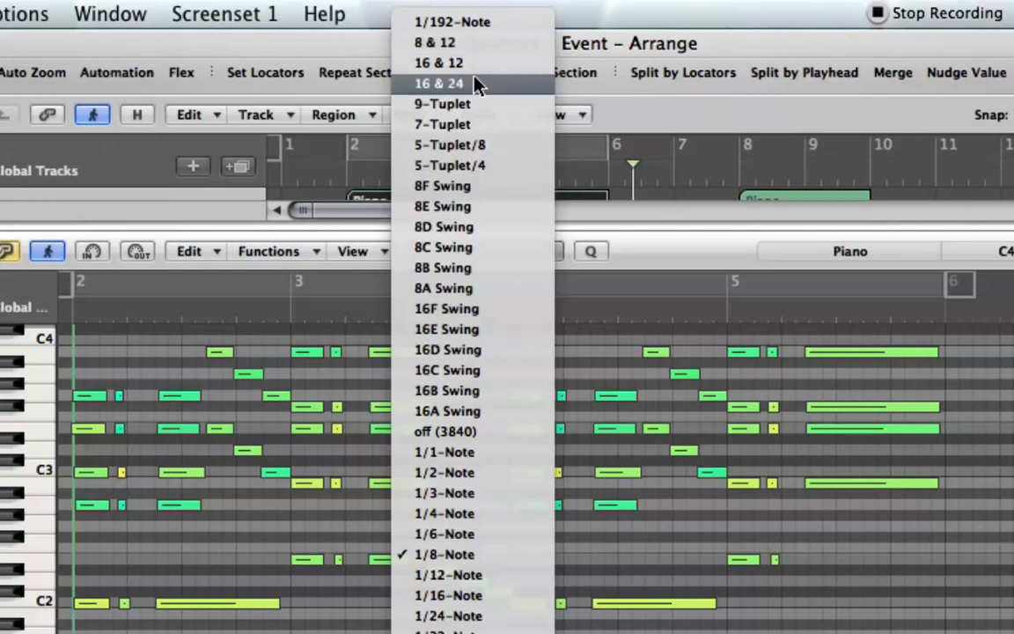
{"action": "mouse_move", "coordinate": [467, 86]}
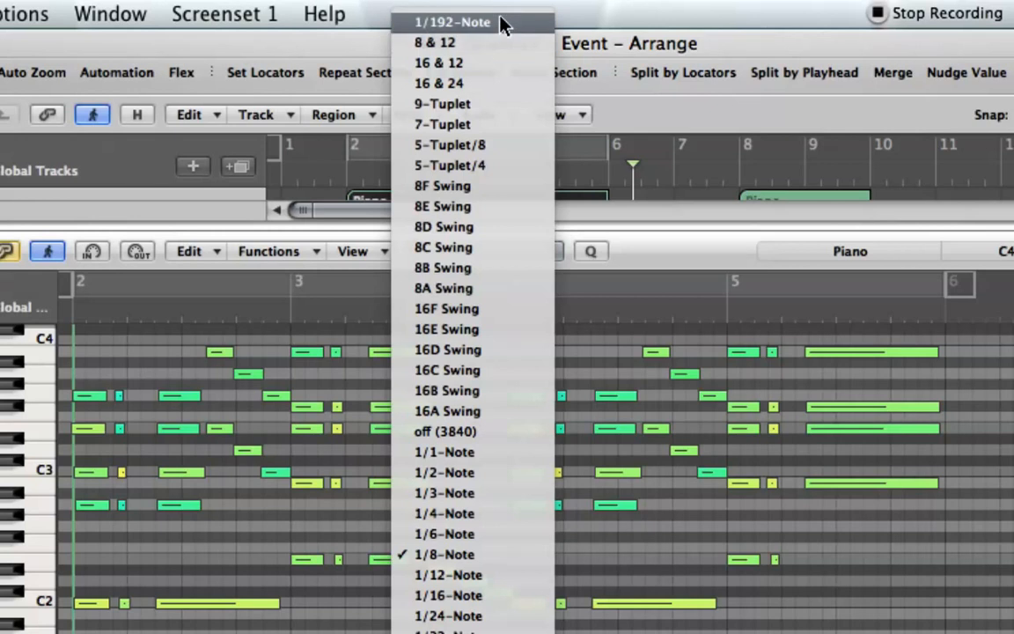
{"action": "mouse_move", "coordinate": [502, 63]}
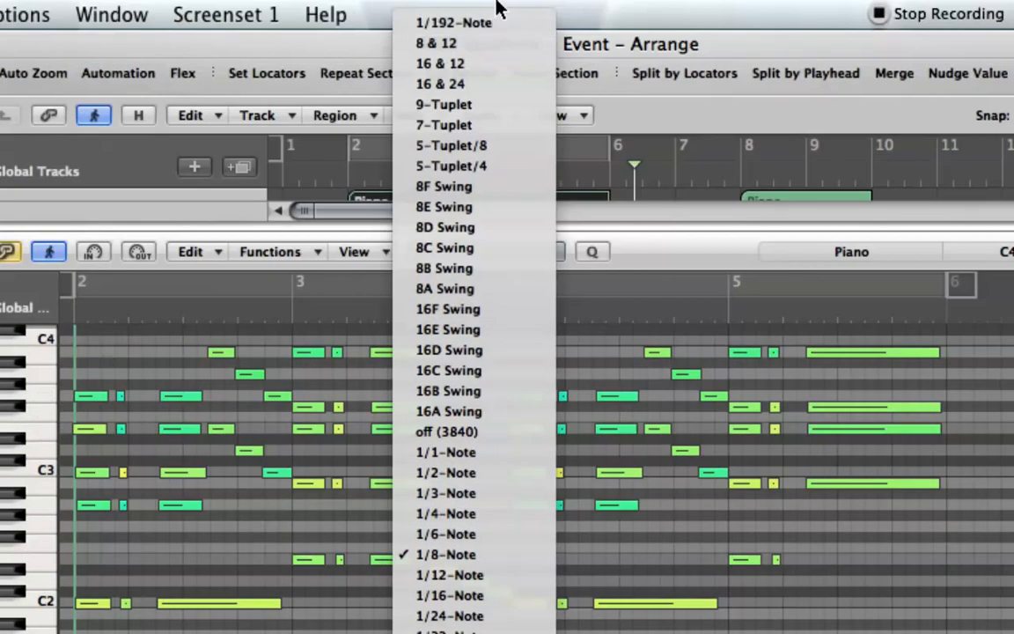
{"action": "mouse_move", "coordinate": [502, 89]}
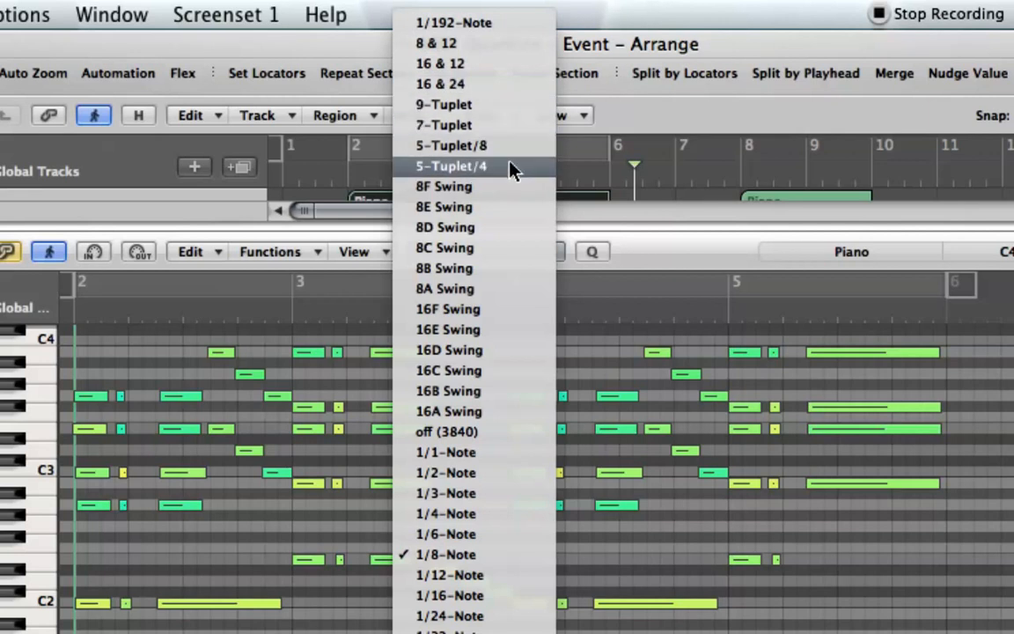
{"action": "mouse_move", "coordinate": [511, 108]}
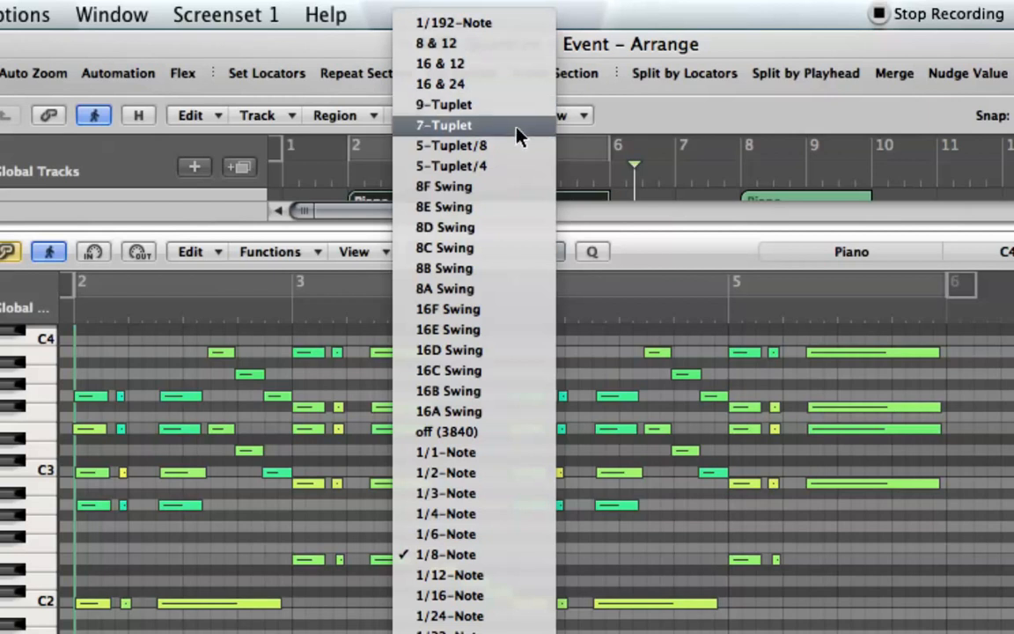
{"action": "mouse_move", "coordinate": [526, 151]}
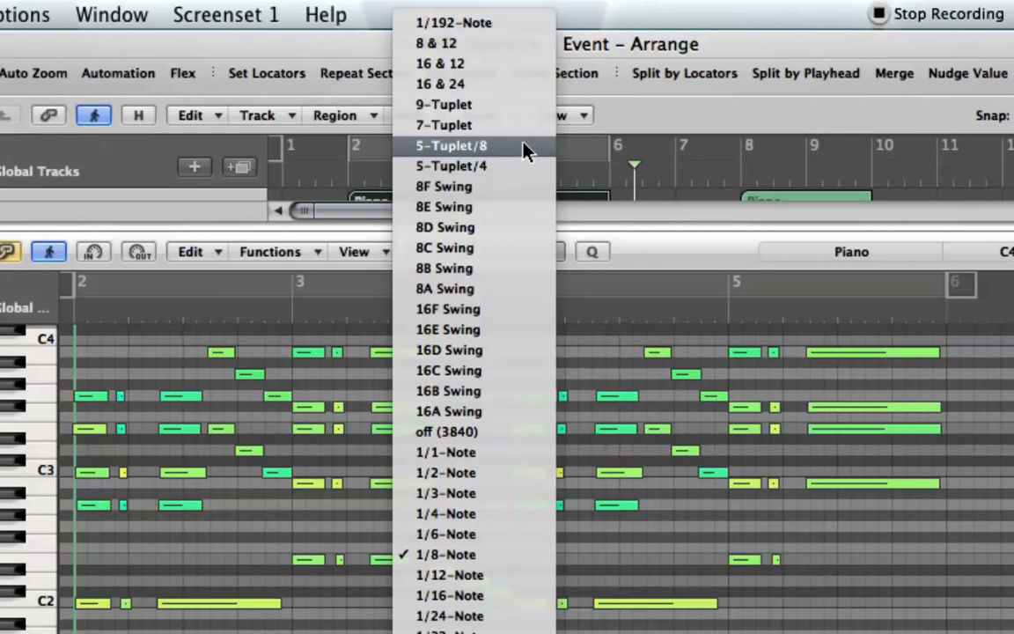
{"action": "mouse_move", "coordinate": [523, 159]}
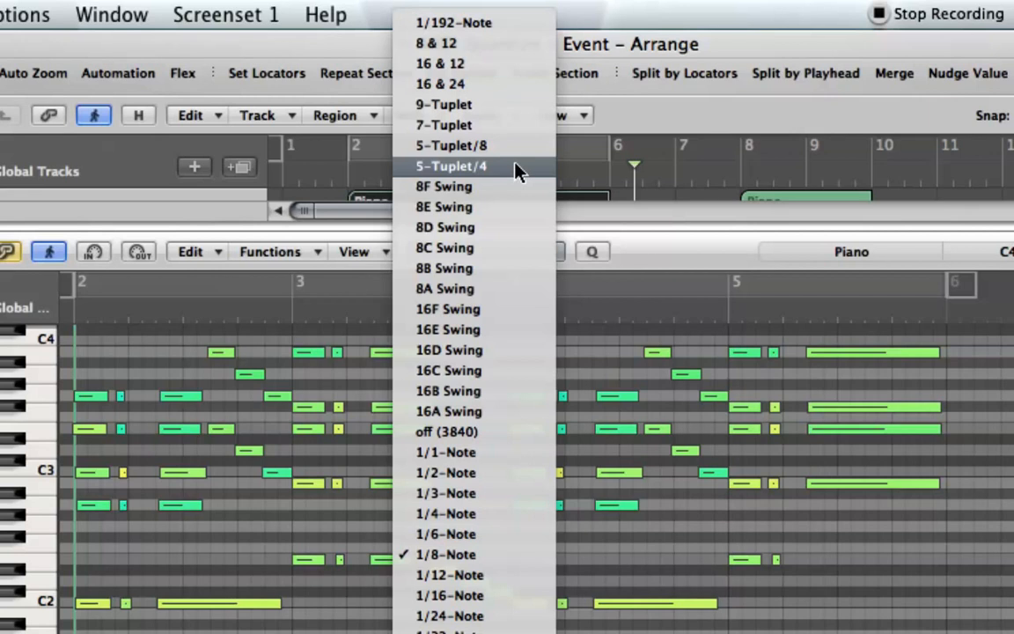
{"action": "mouse_move", "coordinate": [509, 169]}
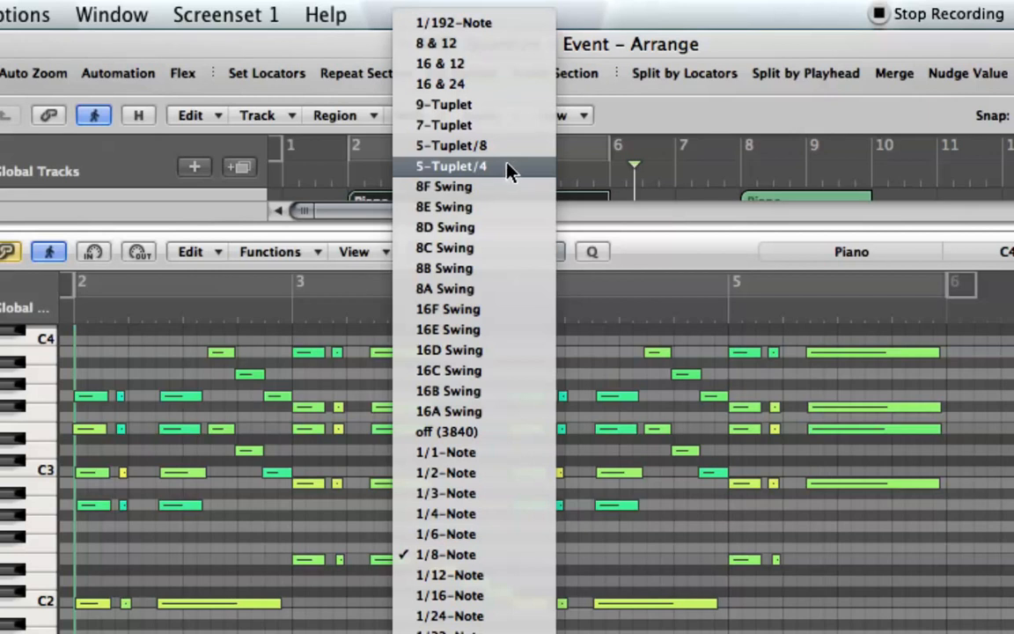
{"action": "mouse_move", "coordinate": [488, 412]}
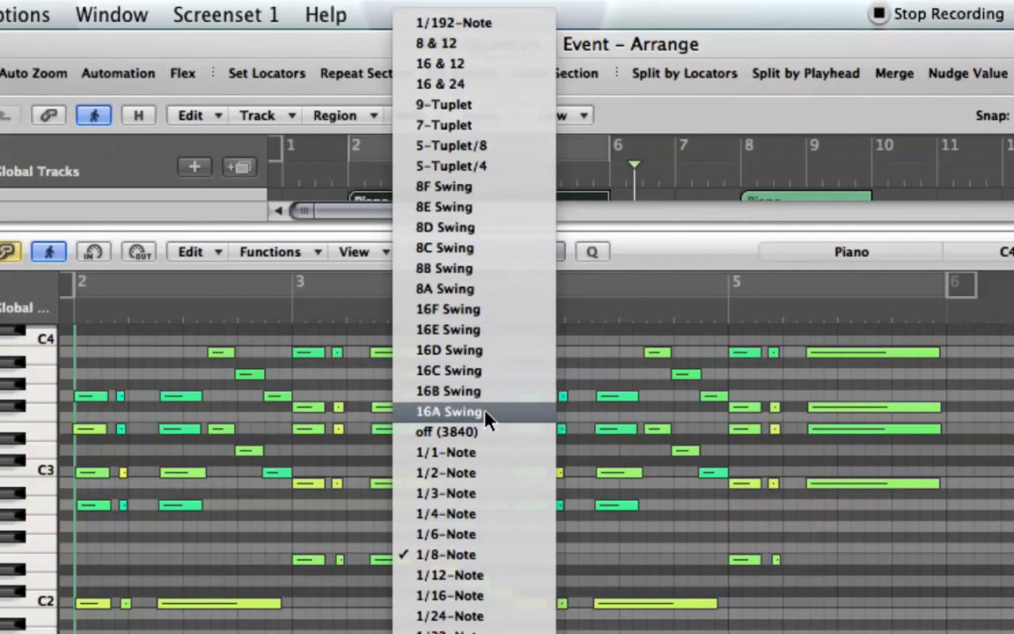
{"action": "mouse_move", "coordinate": [477, 309]}
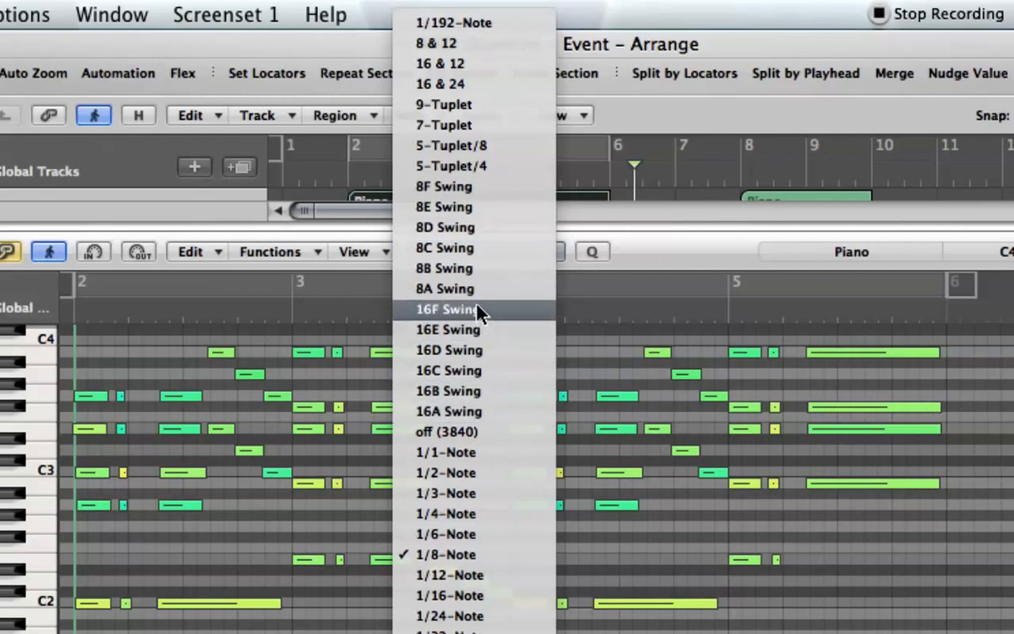
{"action": "mouse_move", "coordinate": [460, 195]}
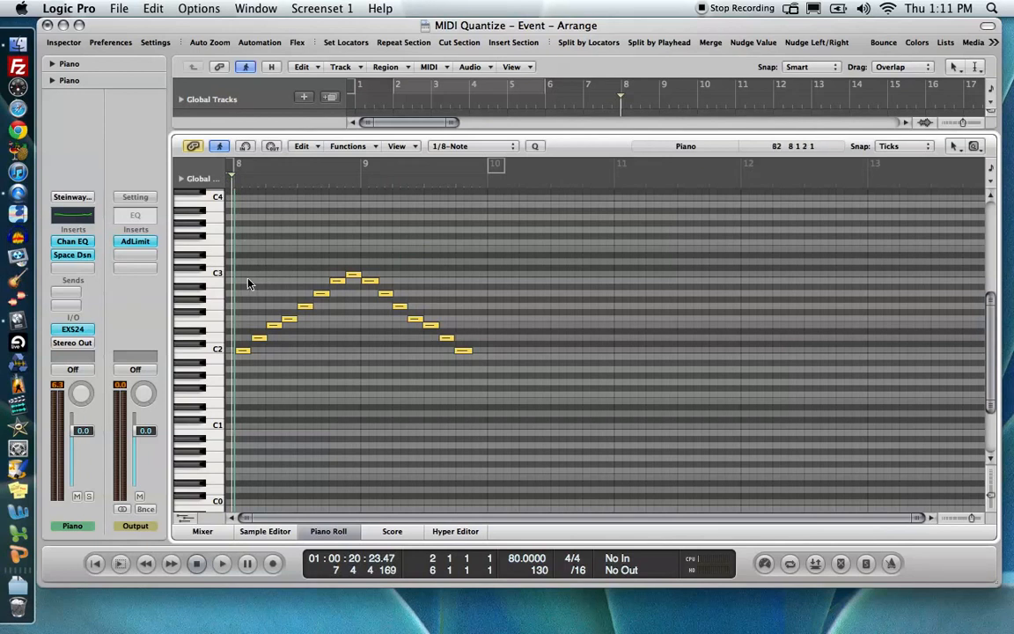
Display the bar 8 region's 15 scale notes rising from C2 to C3 and back
{"action": "left_click", "coordinate": [222, 564]}
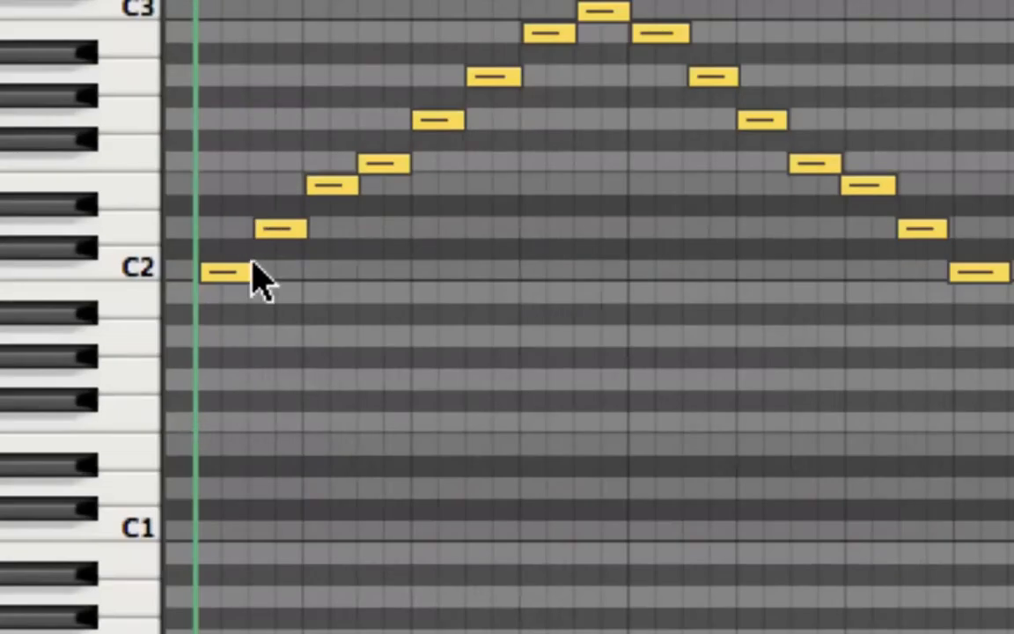
{"action": "mouse_move", "coordinate": [484, 224]}
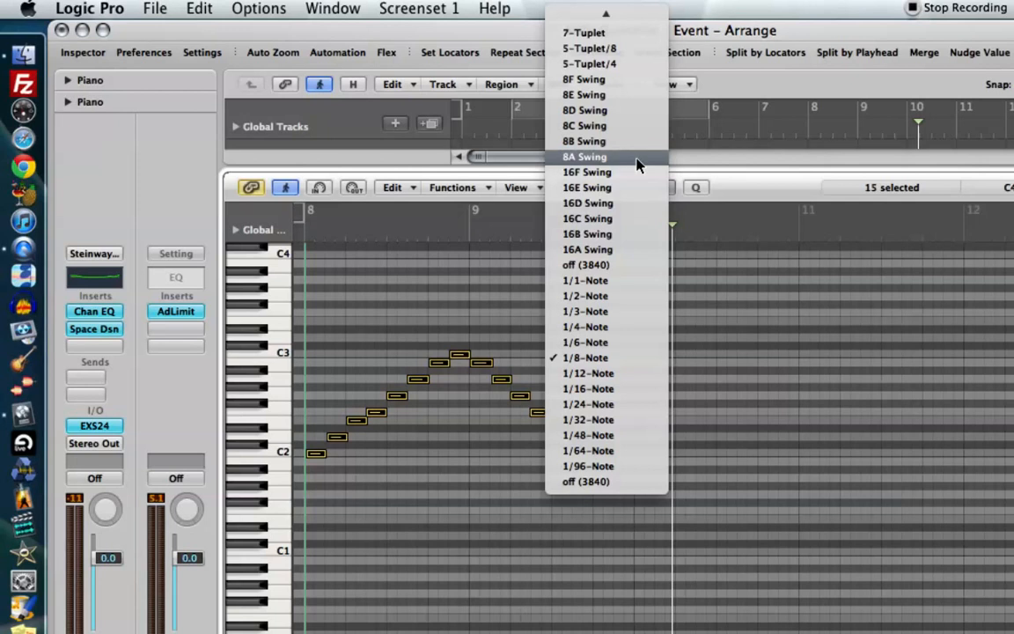
{"action": "mouse_move", "coordinate": [630, 365]}
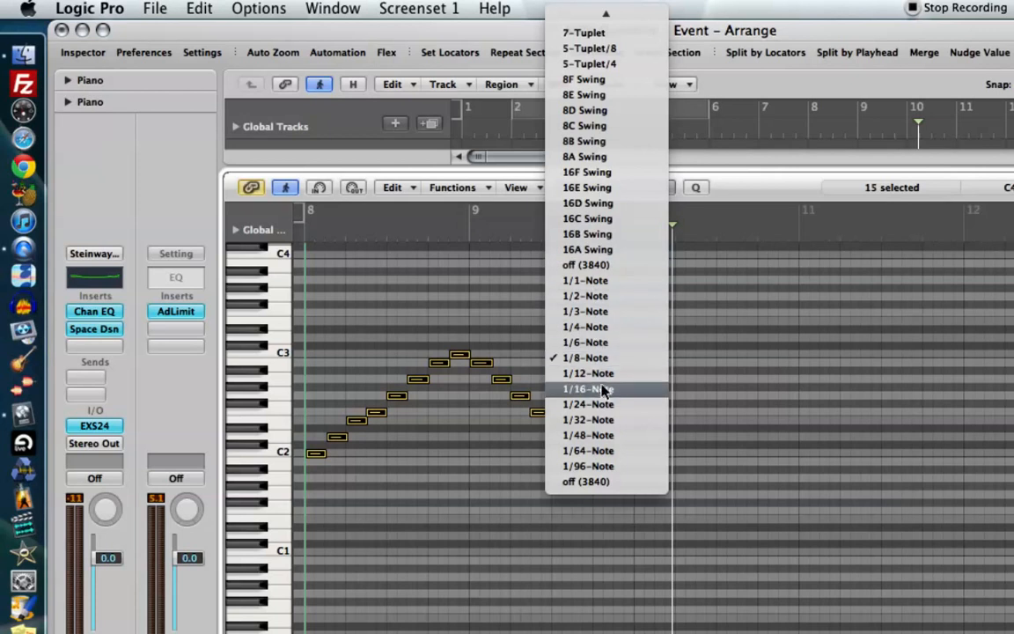
{"action": "mouse_move", "coordinate": [605, 172]}
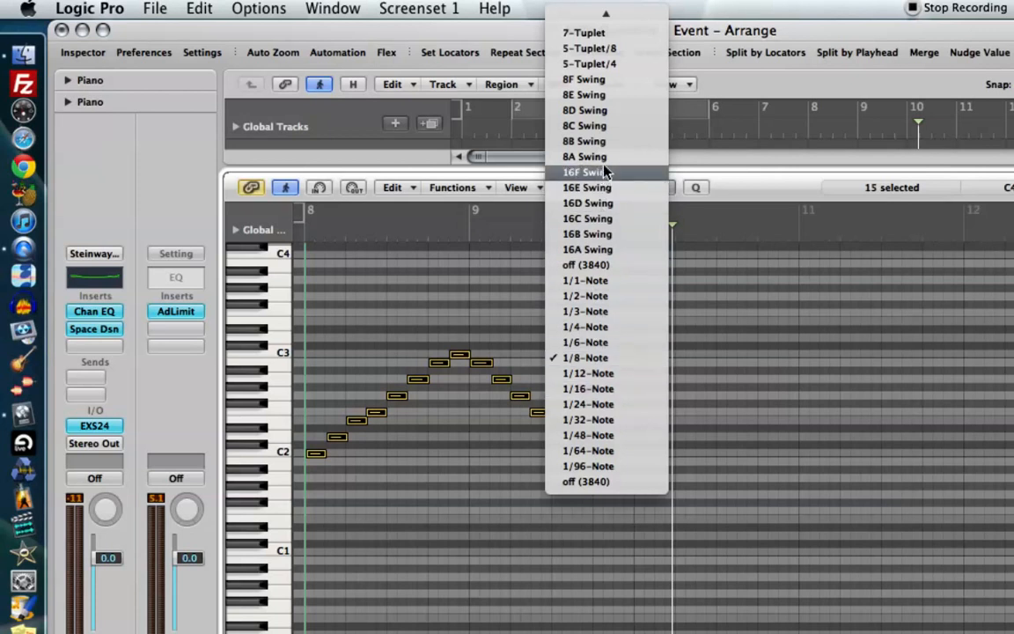
Apply 8A Swing, then 8B Swing, to the 15 C major scale notes
{"action": "left_click", "coordinate": [586, 171]}
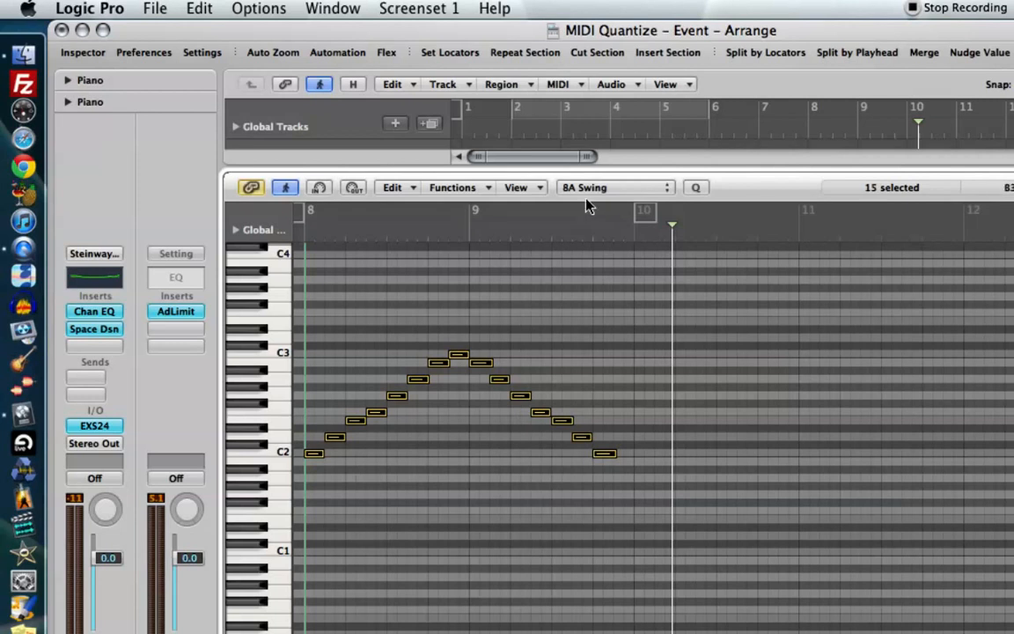
{"action": "left_click", "coordinate": [614, 187]}
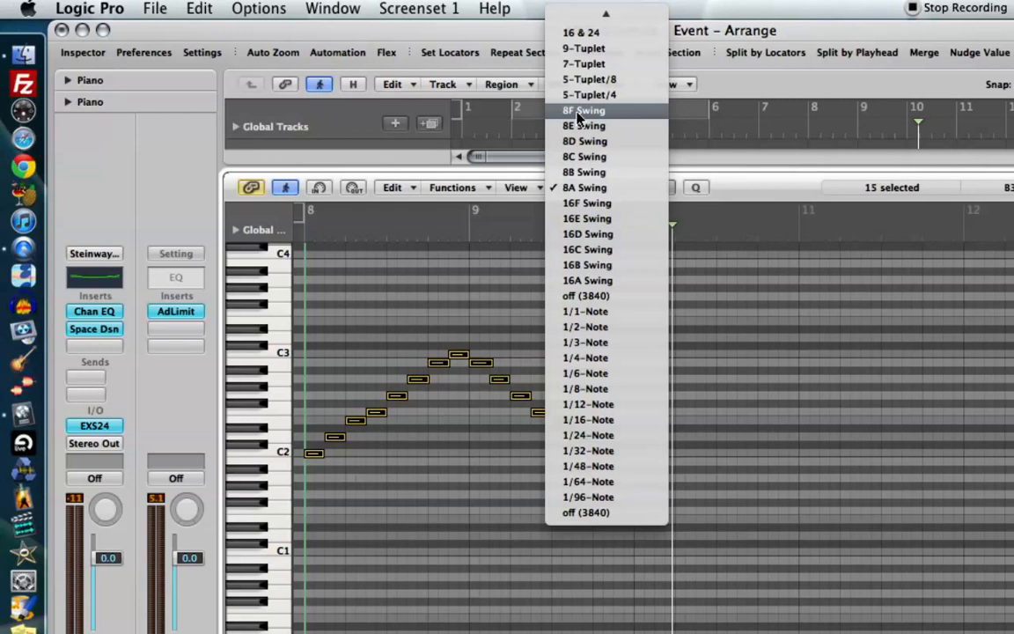
{"action": "mouse_move", "coordinate": [583, 171]}
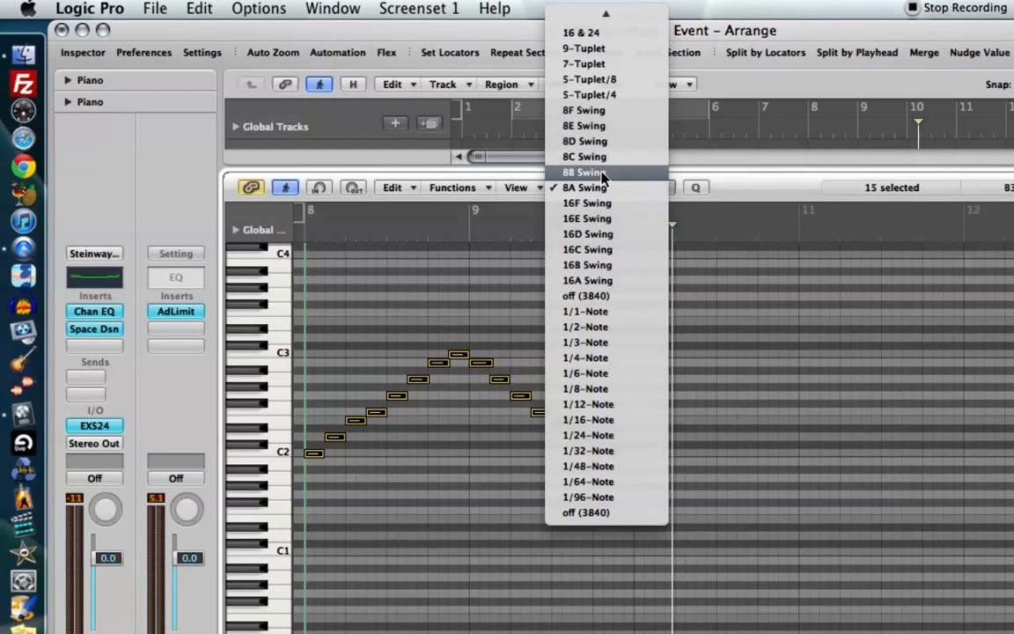
{"action": "left_click", "coordinate": [583, 172]}
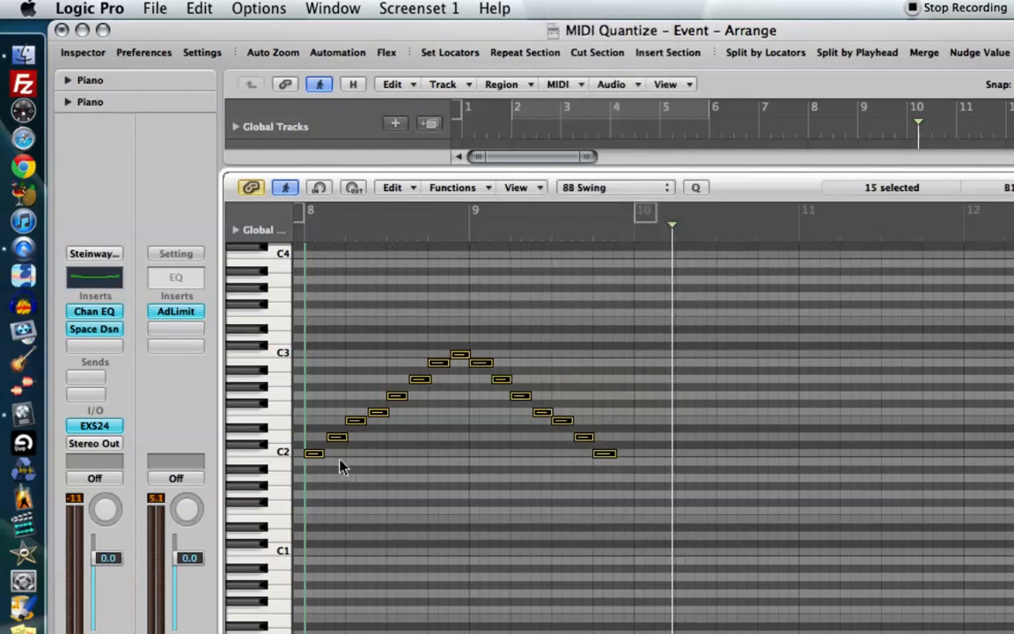
{"action": "mouse_move", "coordinate": [339, 453]}
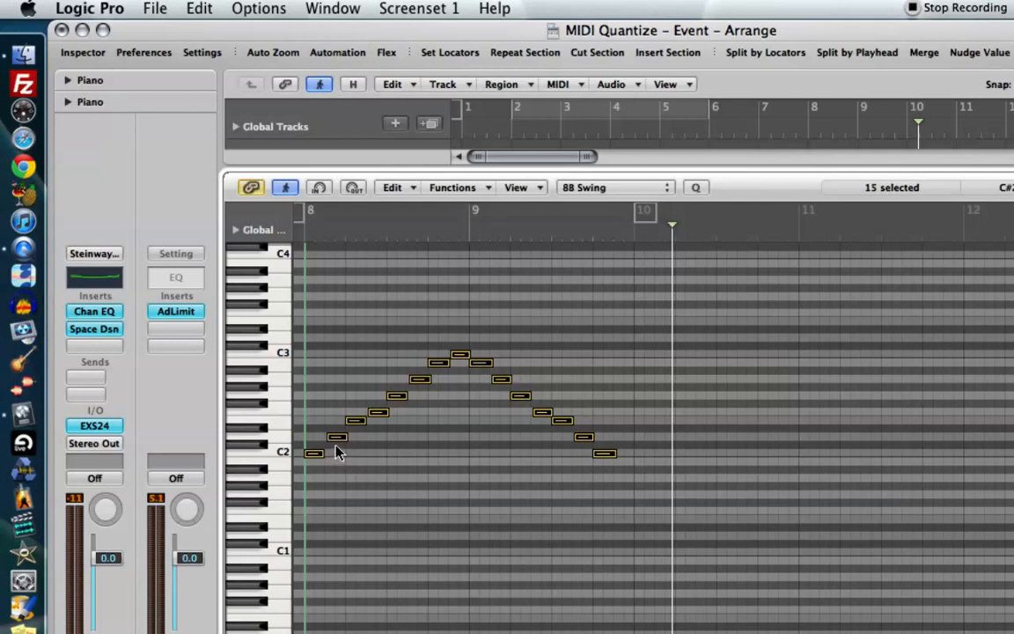
{"action": "mouse_move", "coordinate": [338, 457]}
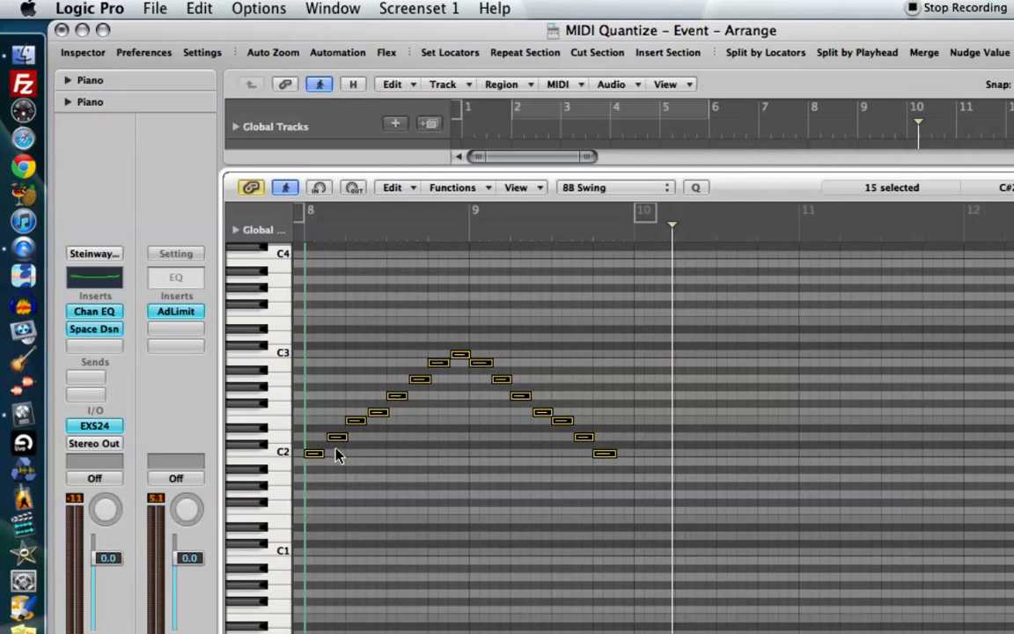
{"action": "left_click", "coordinate": [614, 186]}
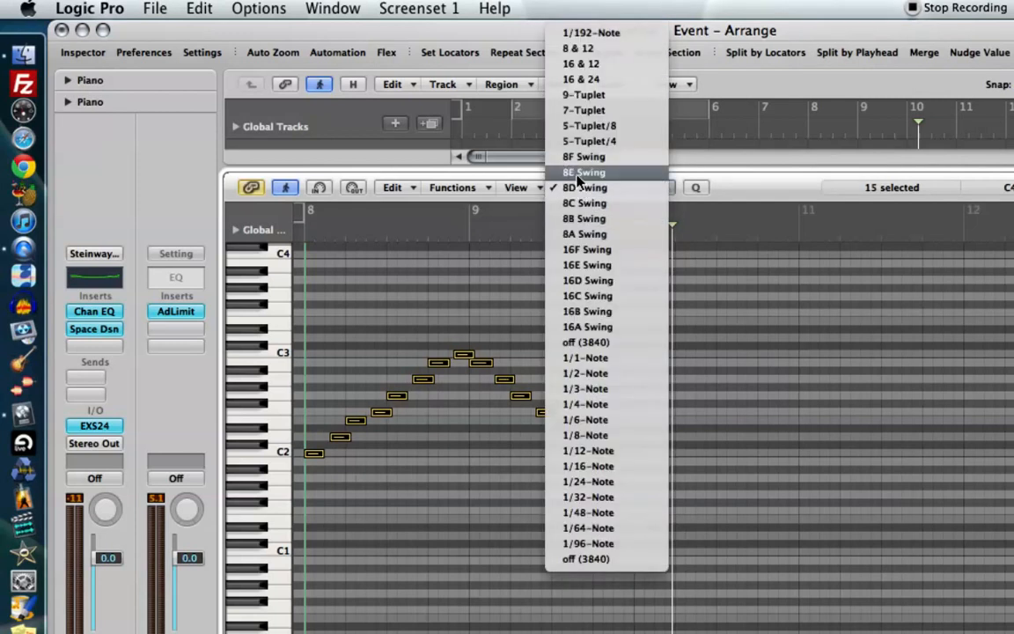
Quantize the 15 scale notes to 8E Swing, then change them to 8F Swing
{"action": "left_click", "coordinate": [583, 171]}
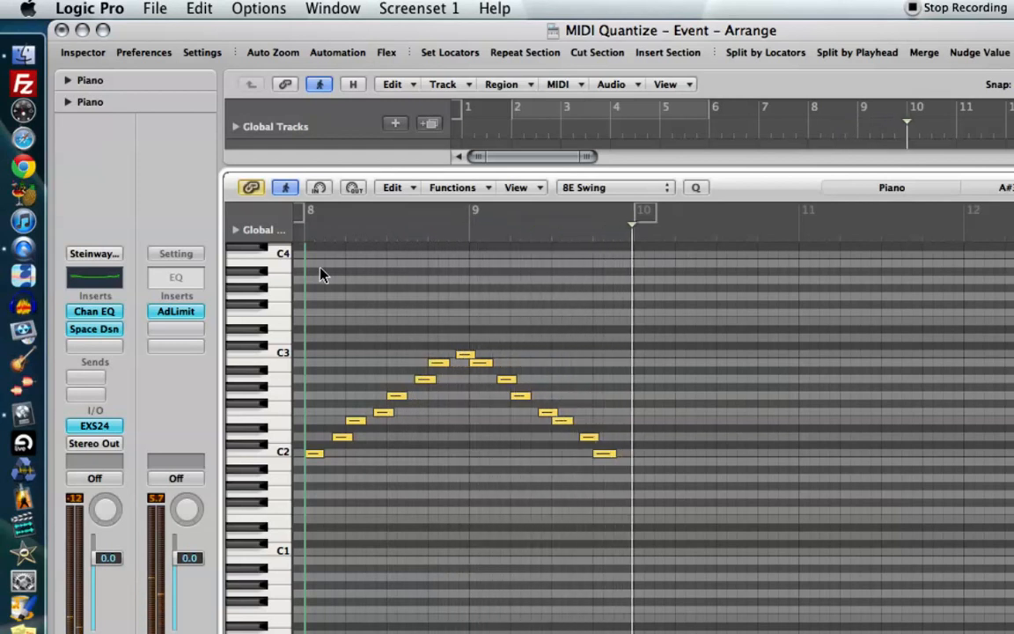
{"action": "left_click", "coordinate": [613, 187]}
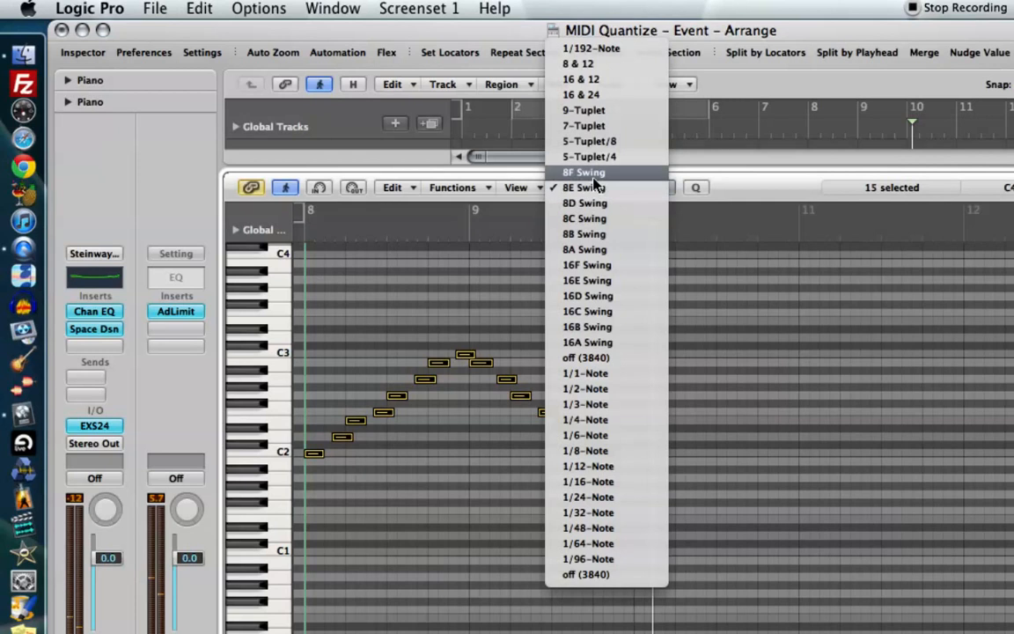
{"action": "left_click", "coordinate": [582, 171]}
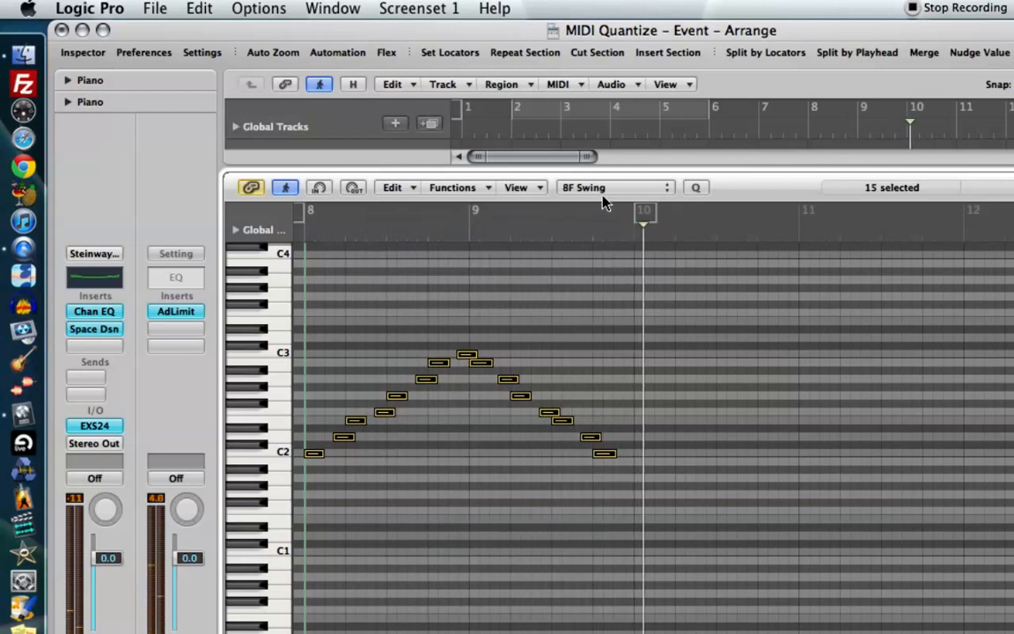
{"action": "left_click", "coordinate": [613, 187]}
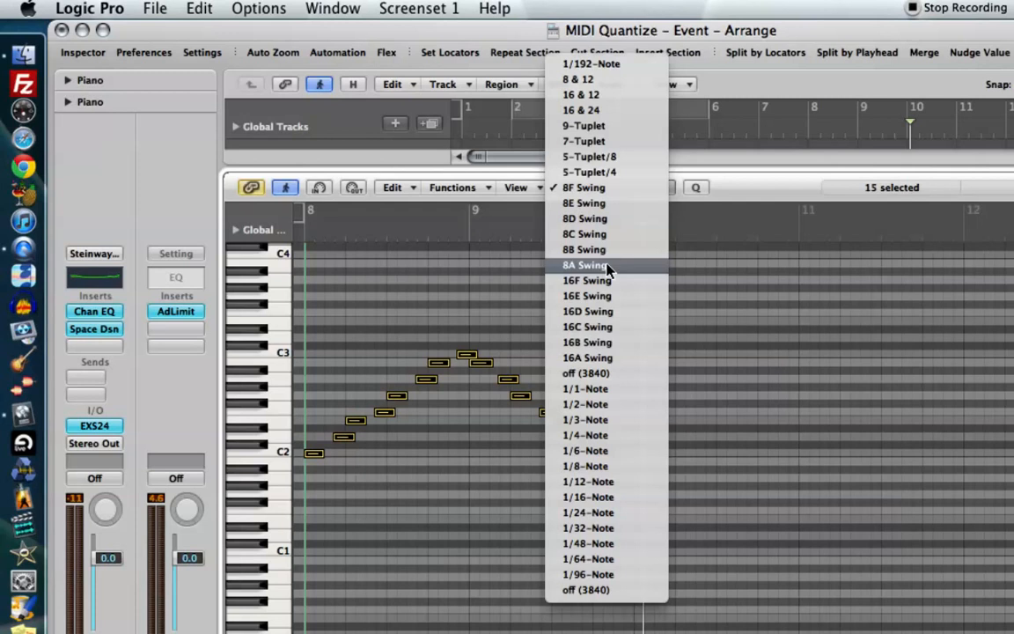
{"action": "mouse_move", "coordinate": [609, 250]}
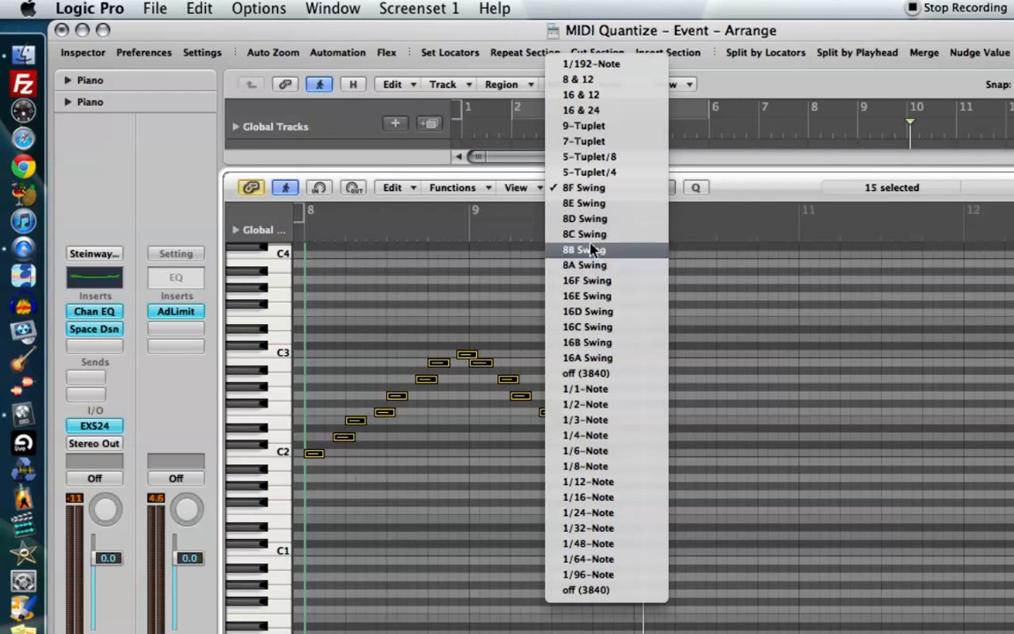
{"action": "mouse_move", "coordinate": [623, 235]}
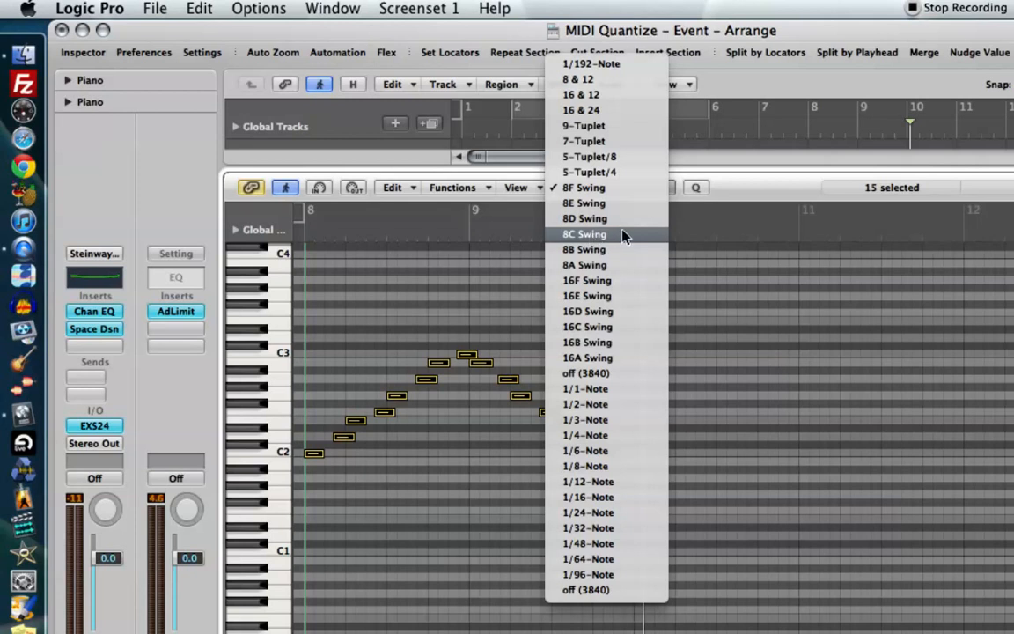
{"action": "mouse_move", "coordinate": [615, 187]}
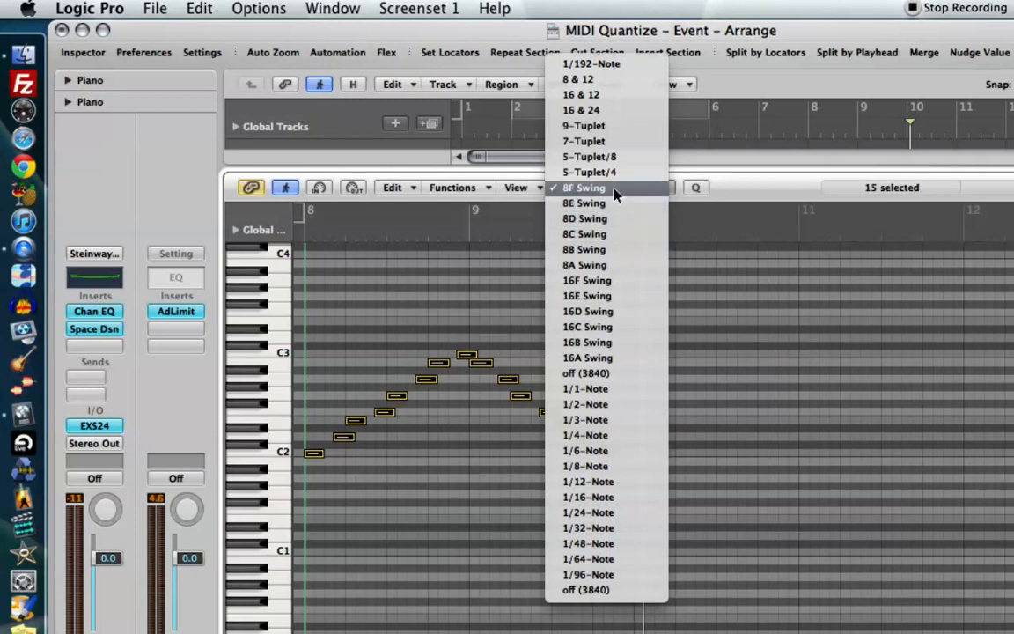
{"action": "mouse_move", "coordinate": [585, 280]}
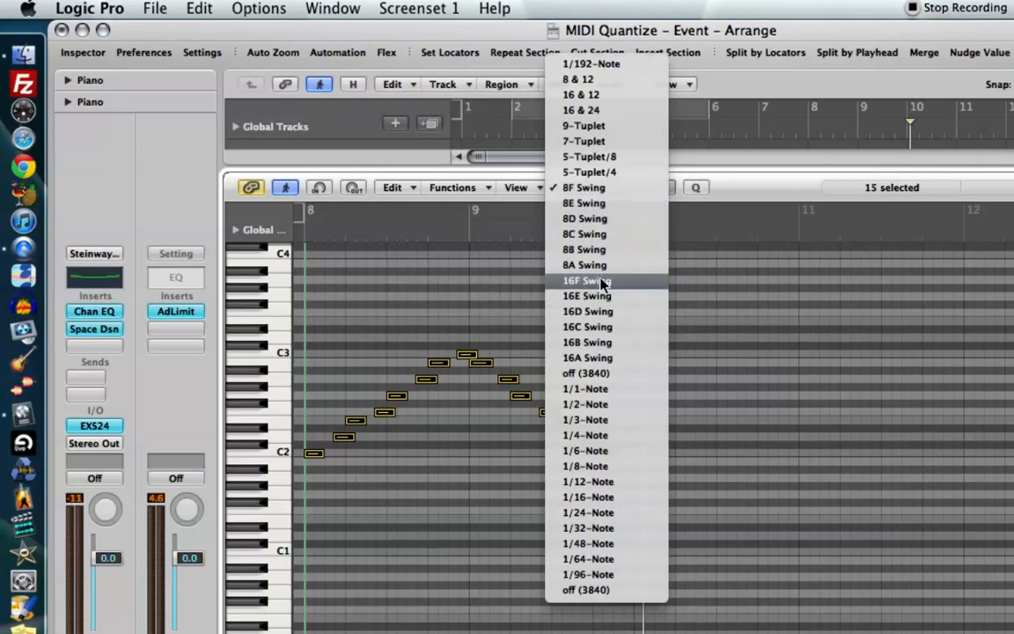
{"action": "mouse_move", "coordinate": [579, 283]}
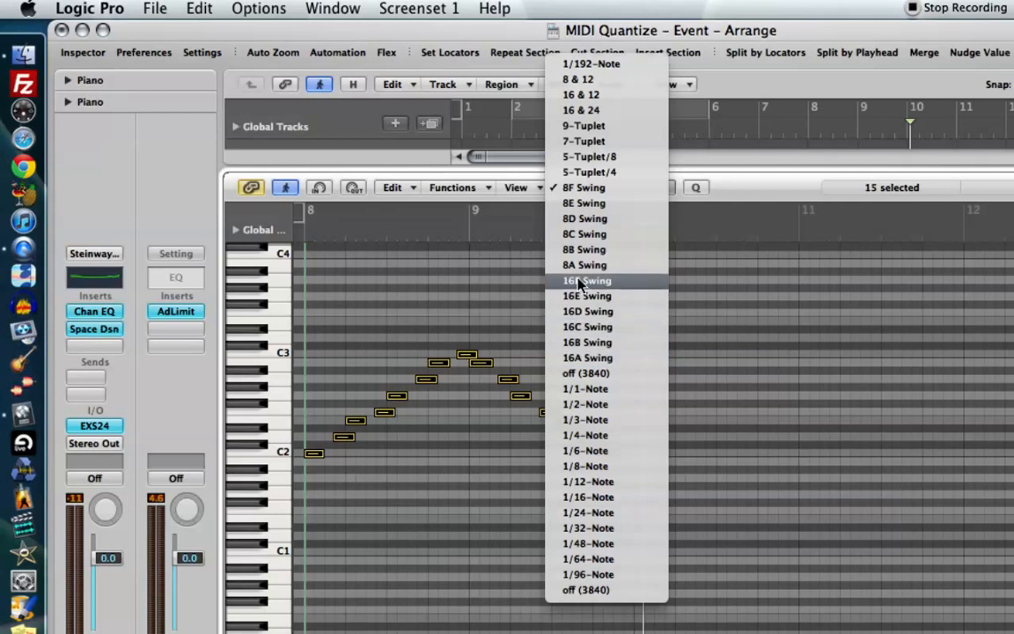
{"action": "mouse_move", "coordinate": [587, 342]}
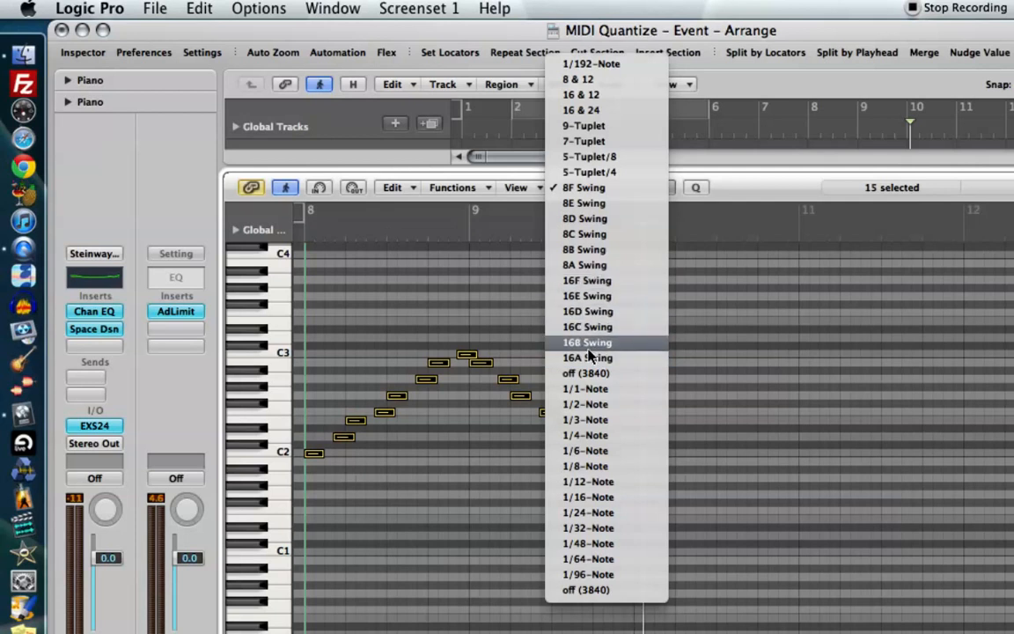
{"action": "left_click", "coordinate": [585, 186]}
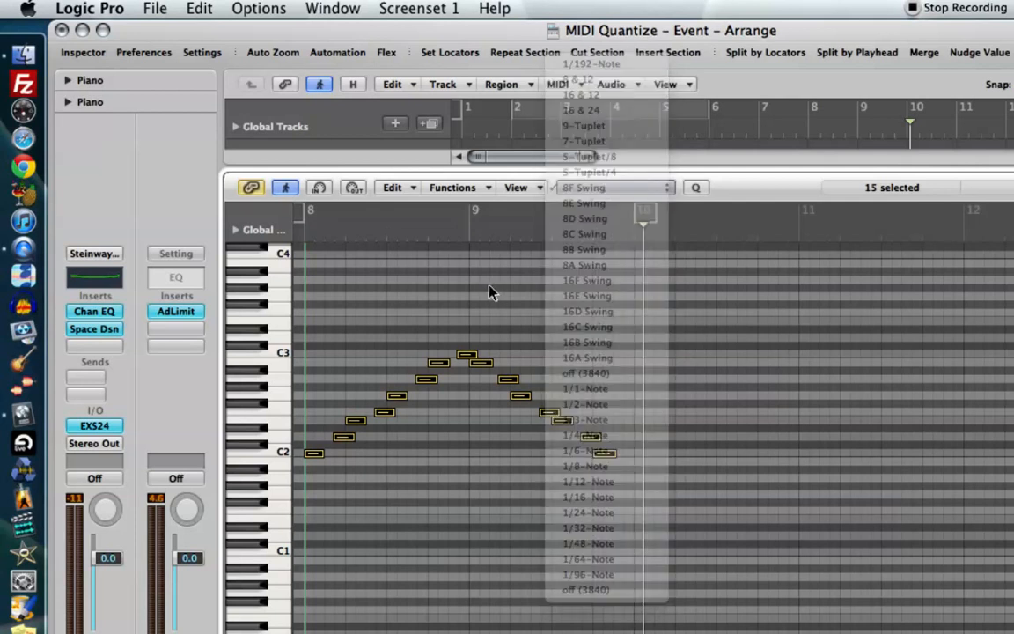
Quantize the 15 scale notes from 8F Swing back to straight 1/8-Note
{"action": "left_click", "coordinate": [585, 203]}
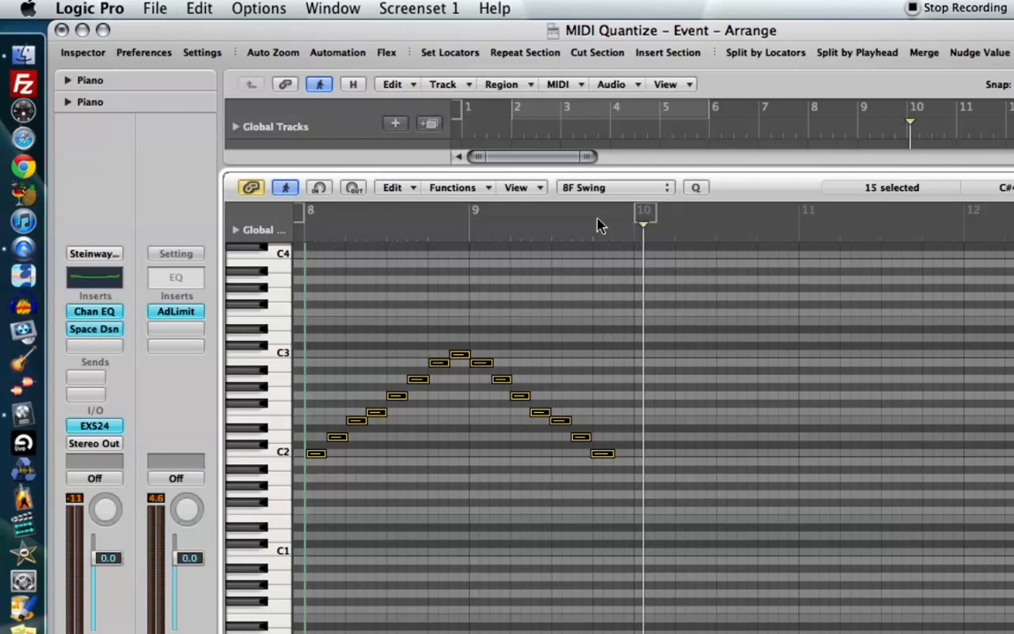
{"action": "left_click", "coordinate": [614, 187]}
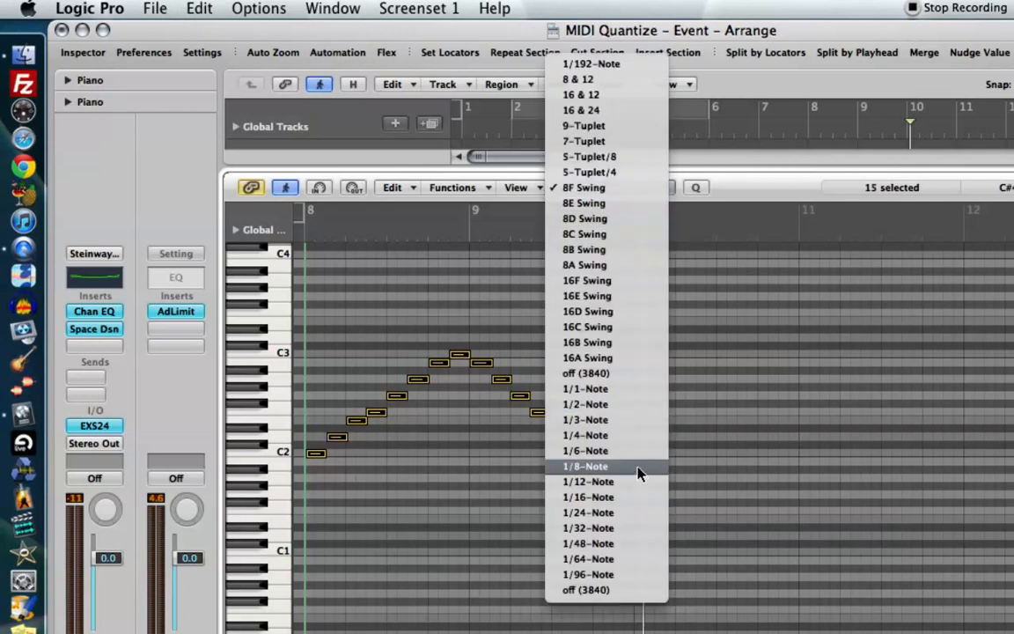
{"action": "left_click", "coordinate": [583, 466]}
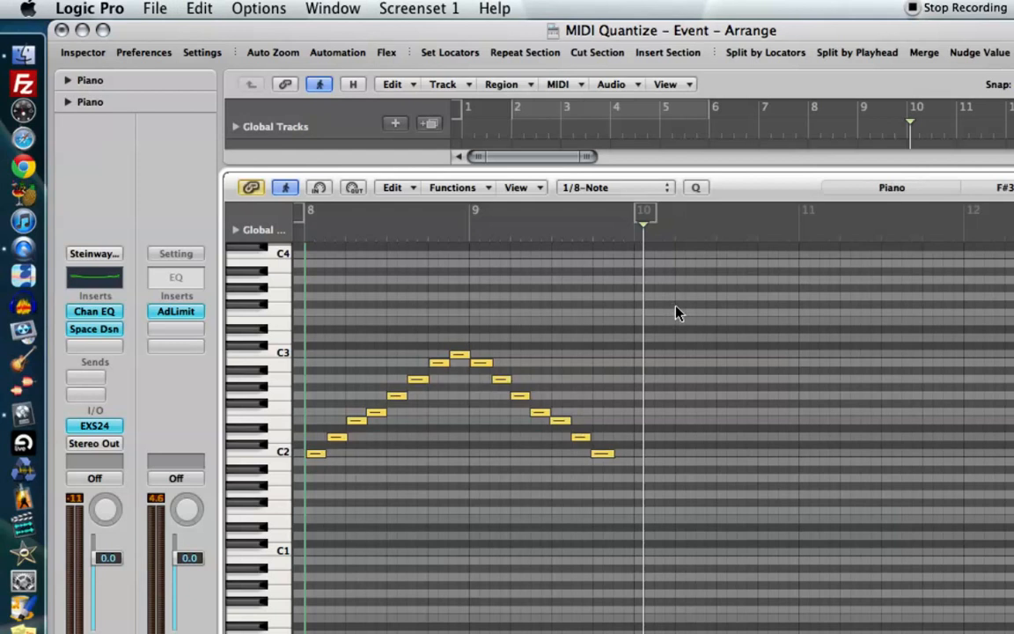
{"action": "left_click", "coordinate": [614, 187]}
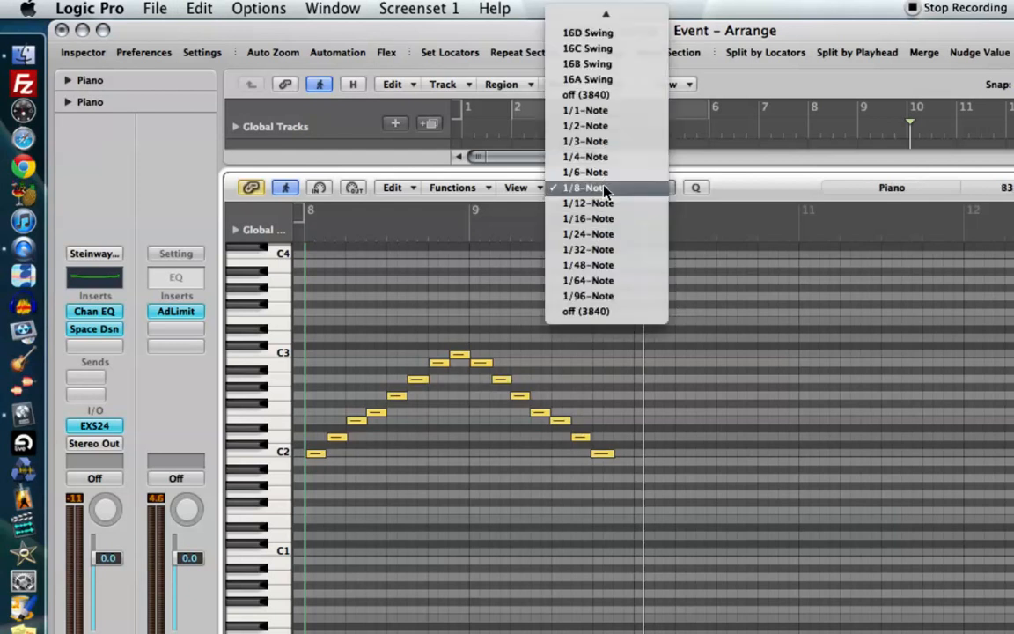
{"action": "left_click", "coordinate": [587, 188]}
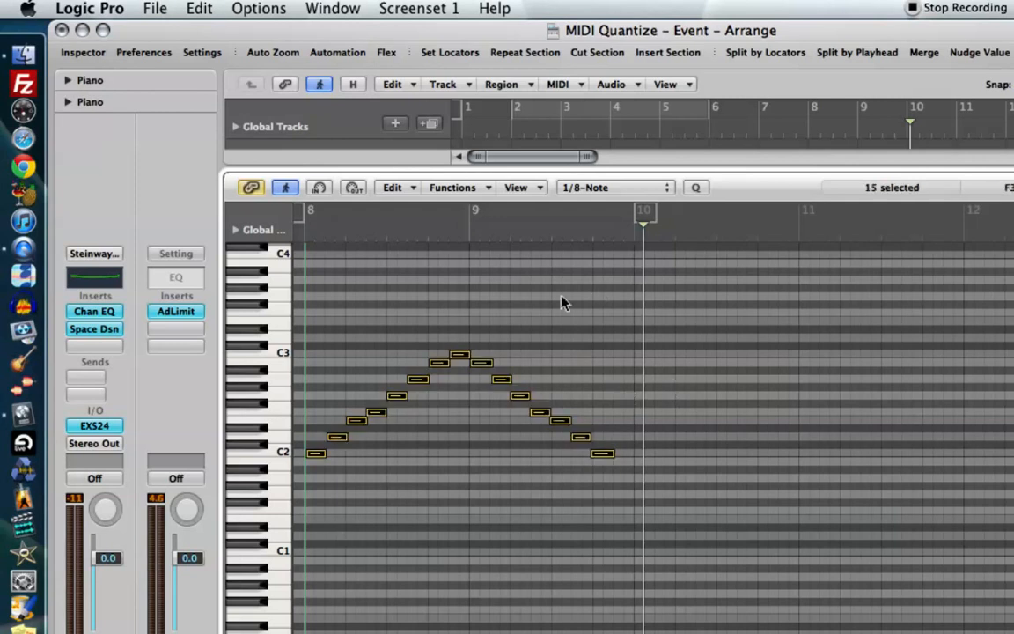
Quantize the selected notes with Functions > Quantize Selected Events and show the editing tools list
{"action": "left_click", "coordinate": [452, 187]}
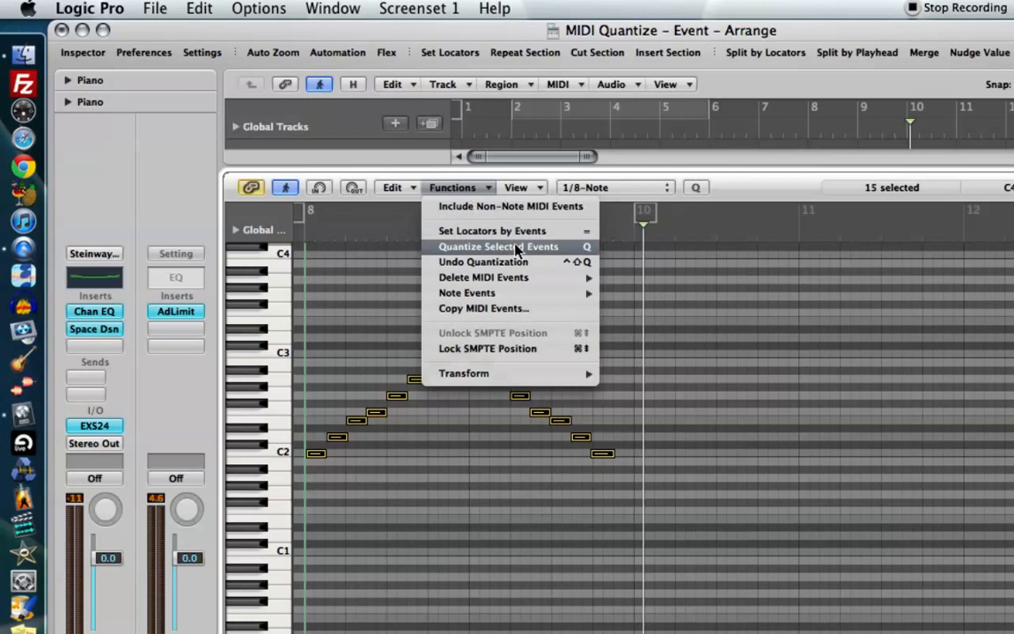
{"action": "left_click", "coordinate": [498, 246]}
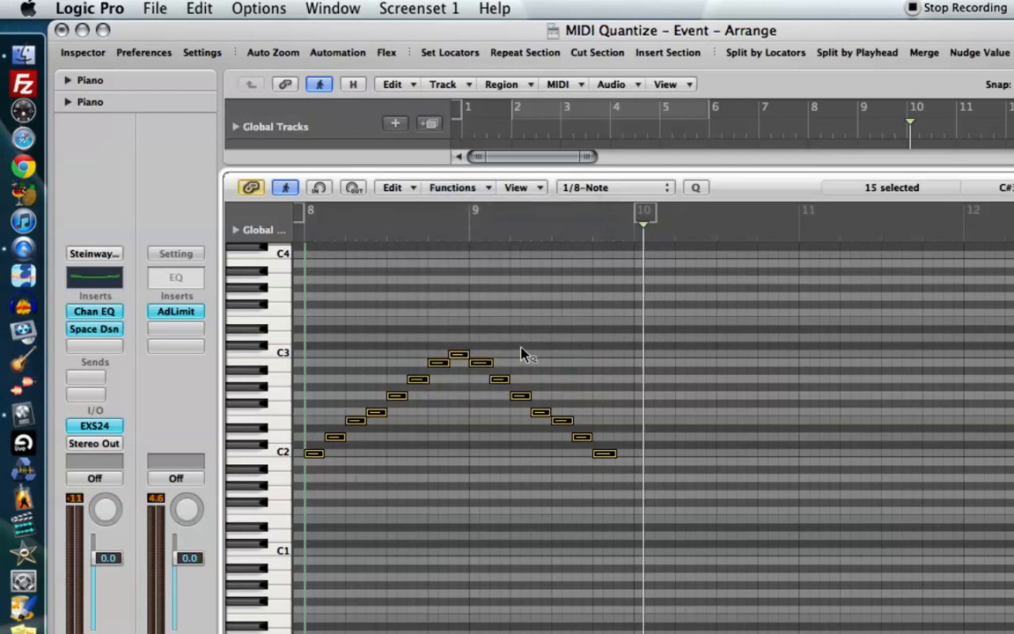
{"action": "mouse_move", "coordinate": [555, 350]}
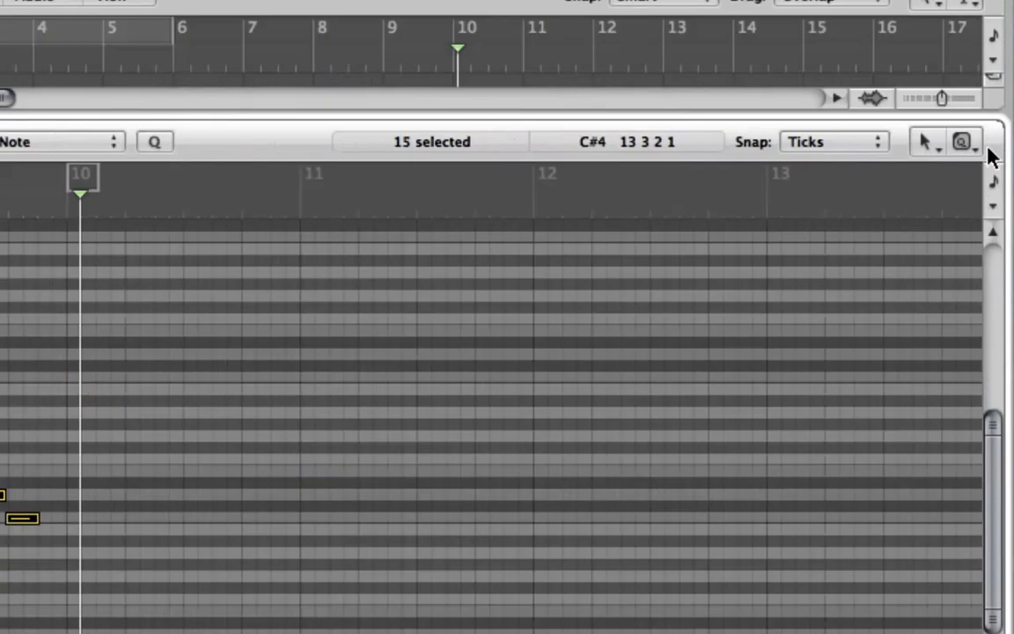
{"action": "left_click", "coordinate": [970, 141]}
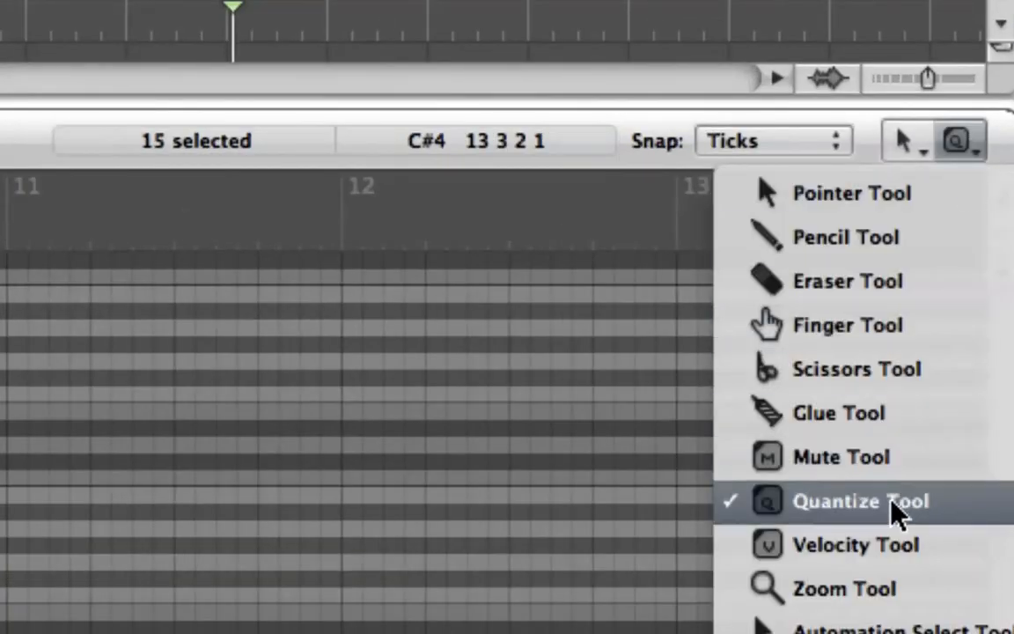